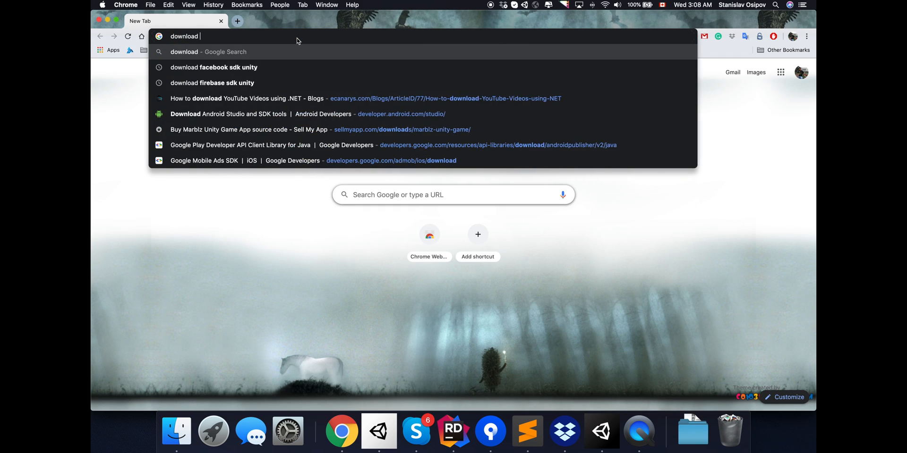
- Download the Facebook SDK for Unity, then search the Firebase SDK and open its Unity setup guide
left_click(214, 67)
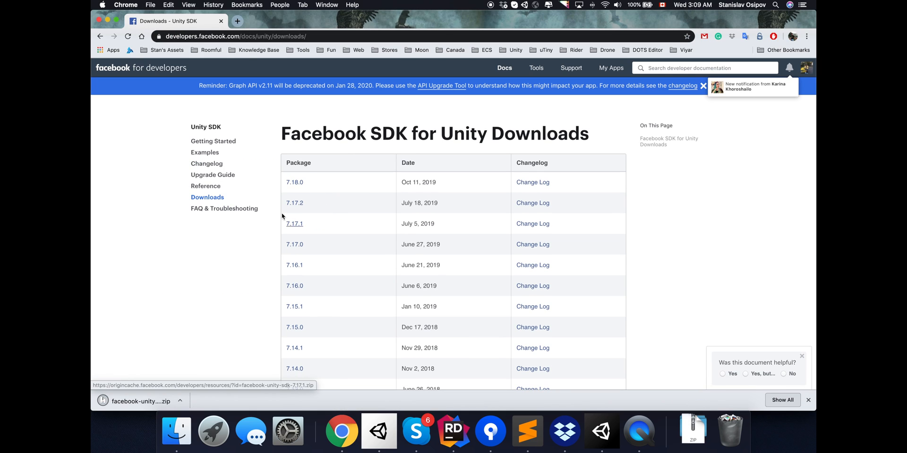
type("download firebased sdk unity")
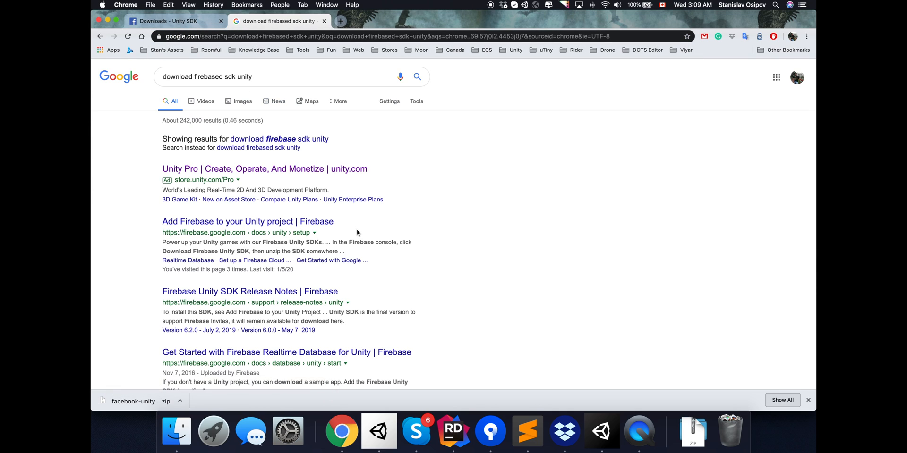
left_click(247, 221)
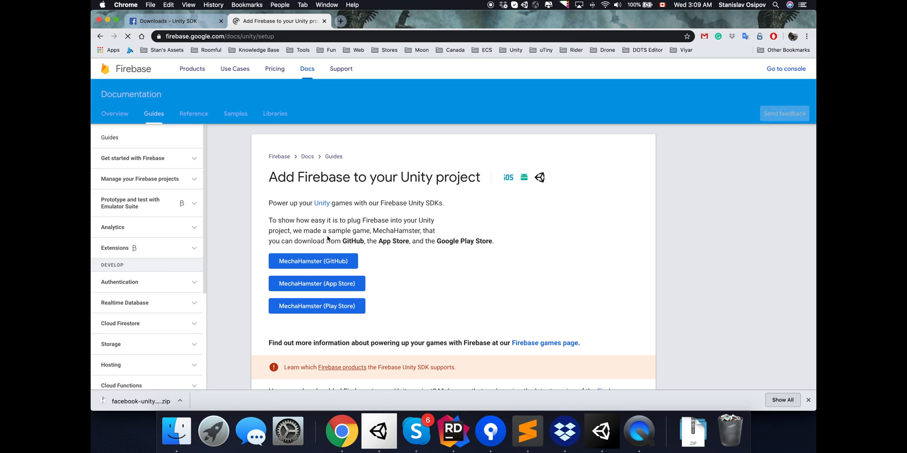
scroll("down", 3)
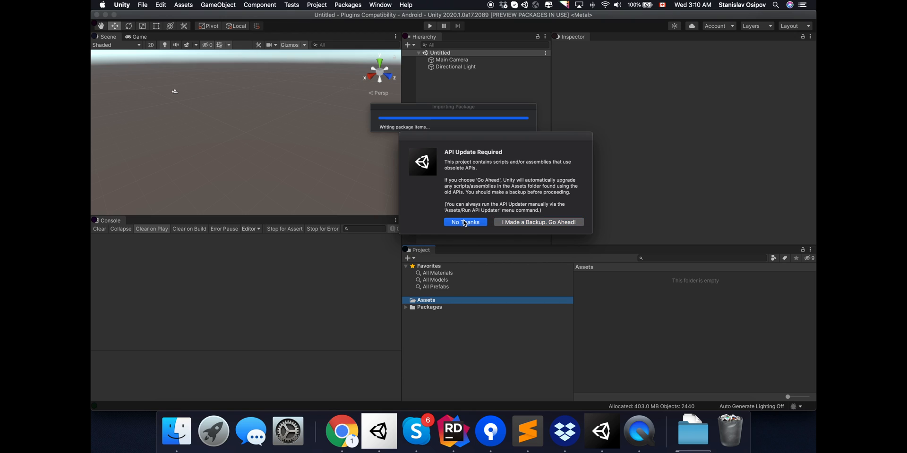
- Decline the API upgrade ('No Thanks') and open the PlayServicesResolver folder
left_click(465, 222)
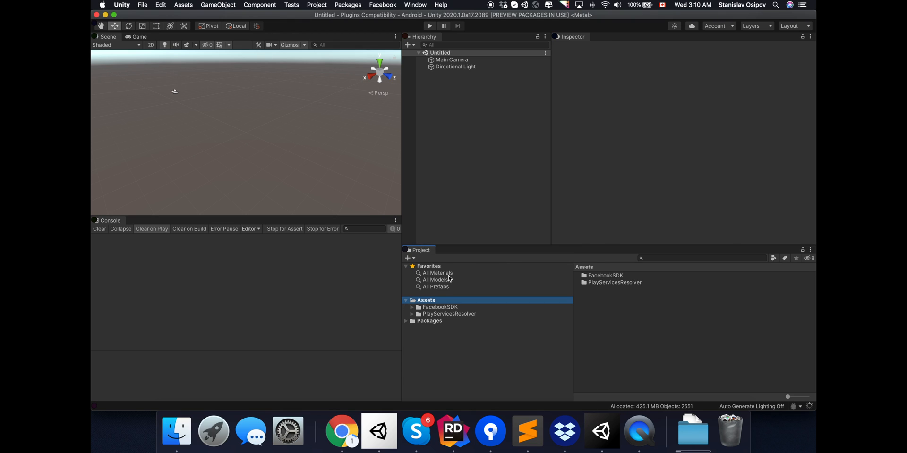
mouse_move(401, 171)
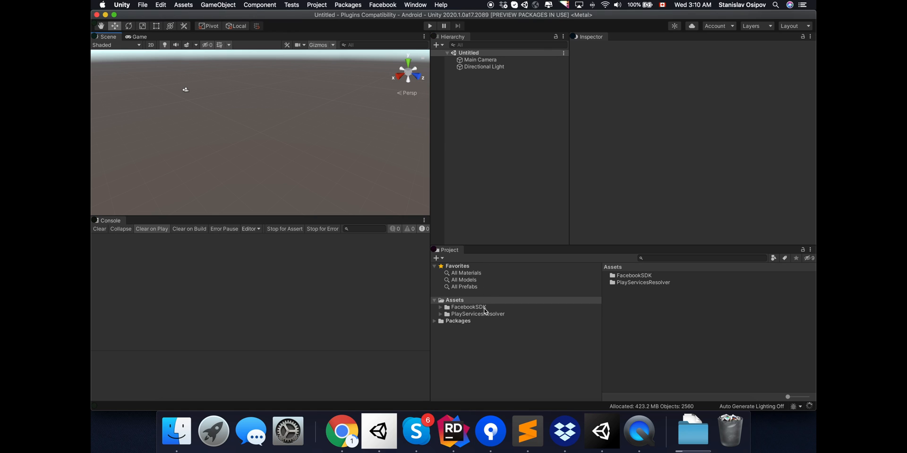
left_click(477, 314)
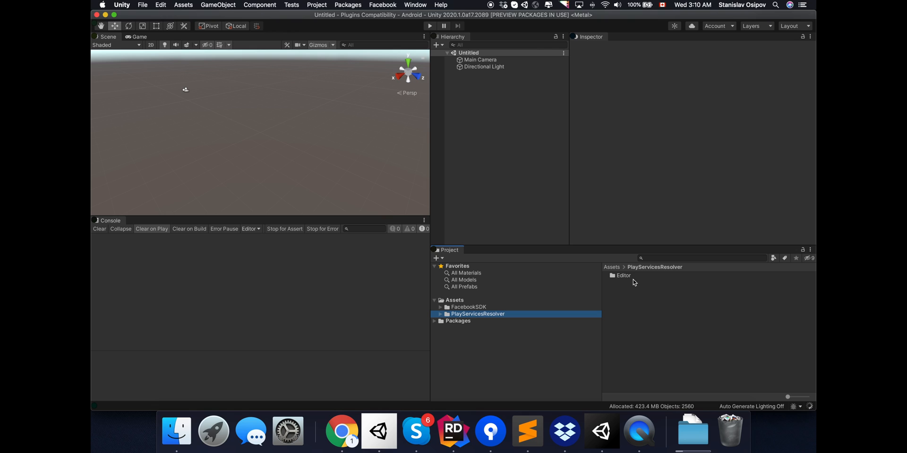
mouse_move(482, 324)
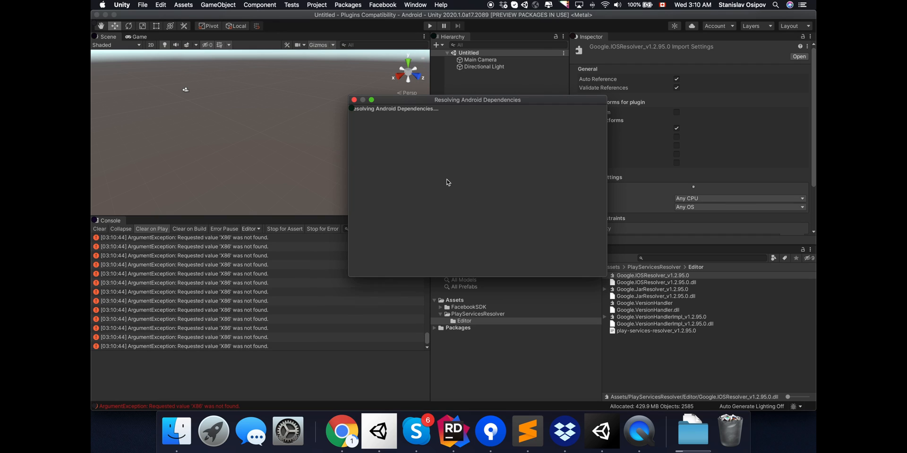
- Let Android dependencies resolve, then bring up actions for the PlayServicesResolver folder
left_click_drag(476, 100, 439, 93)
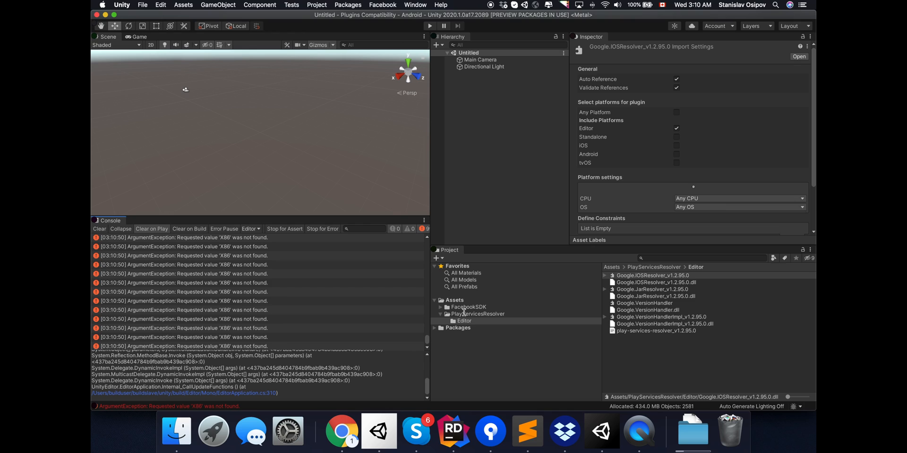
right_click(601, 432)
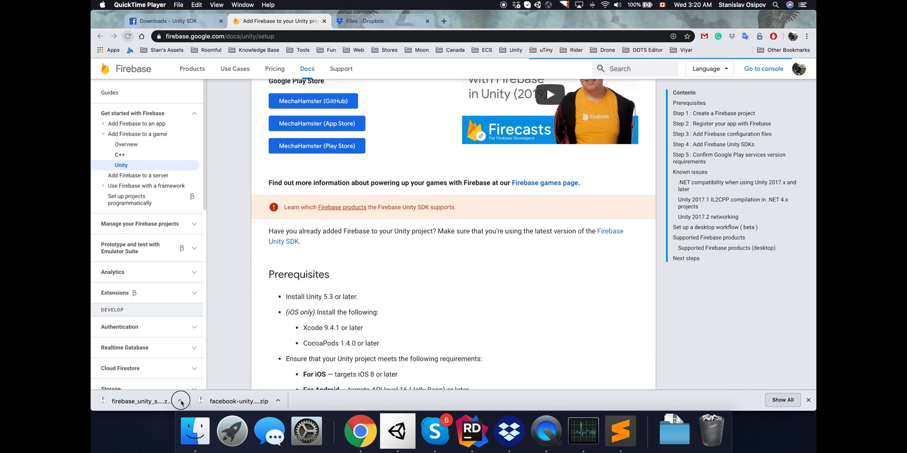
- Extract the Firebase Unity SDK zip and start importing FirebaseAuth.unitypackage from its dotnet4 folder
left_click(182, 400)
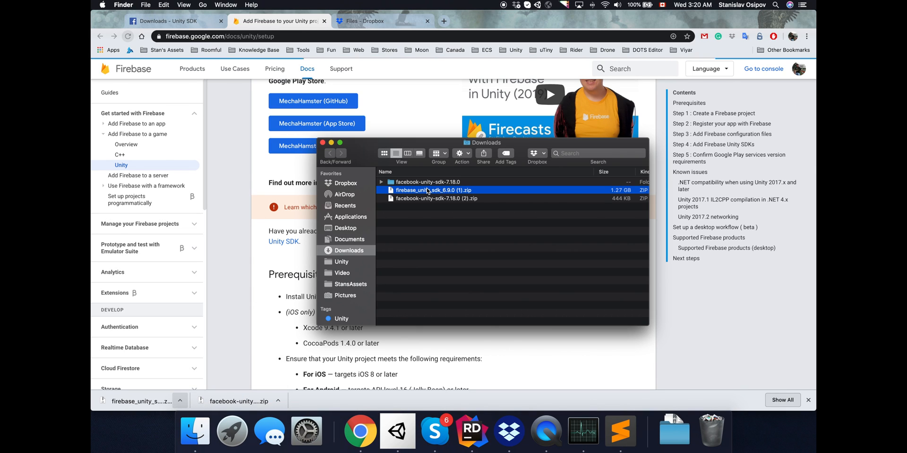
double_click(431, 191)
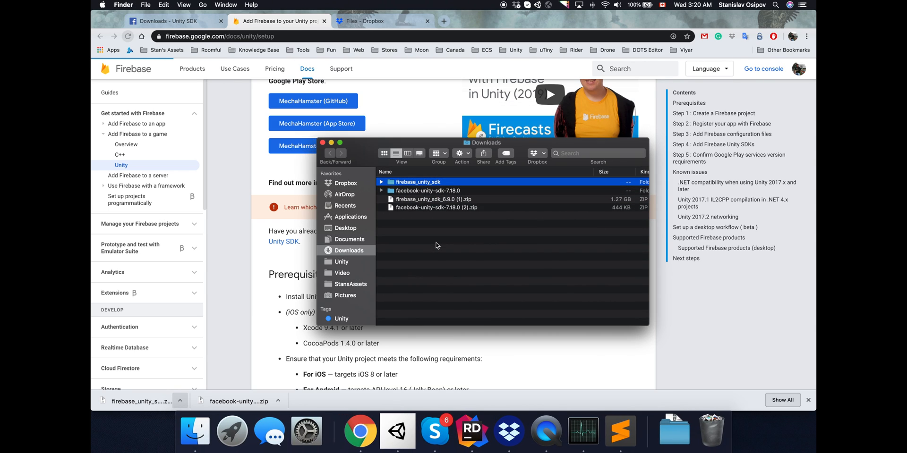
double_click(417, 182)
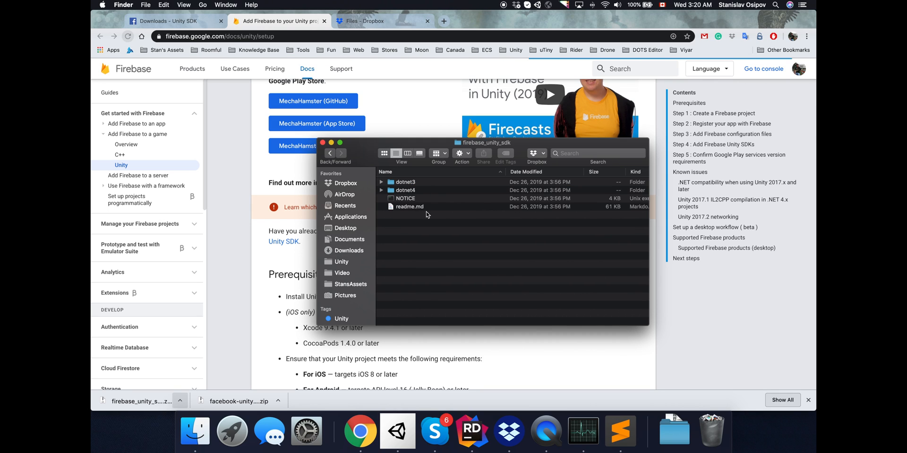
left_click(396, 431)
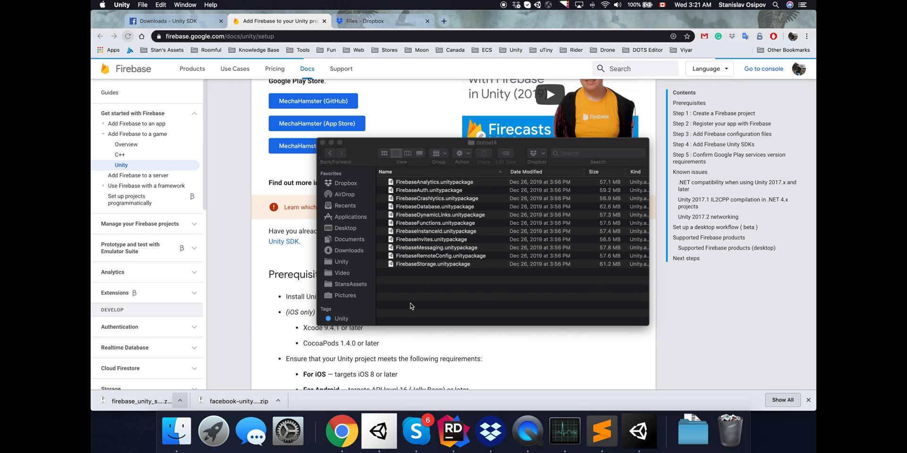
double_click(429, 190)
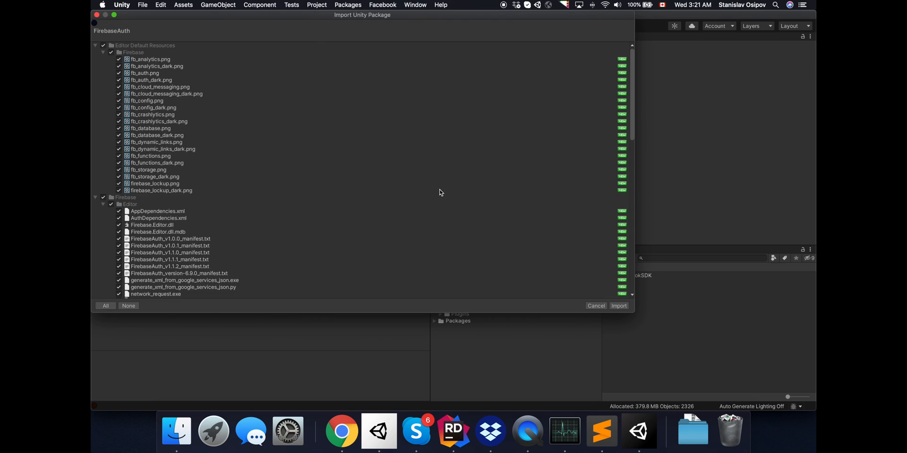
- Import all FirebaseAuth files and apply the Version Handler cleanup of obsolete manifests
left_click(619, 306)
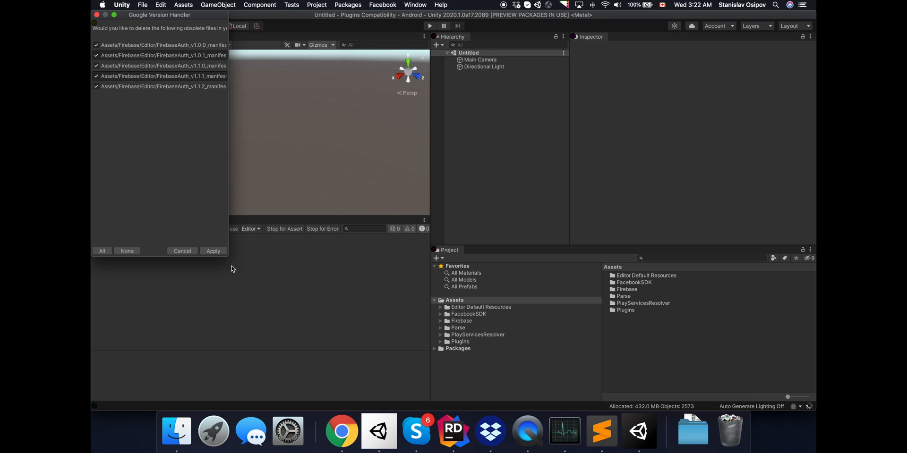
left_click(214, 251)
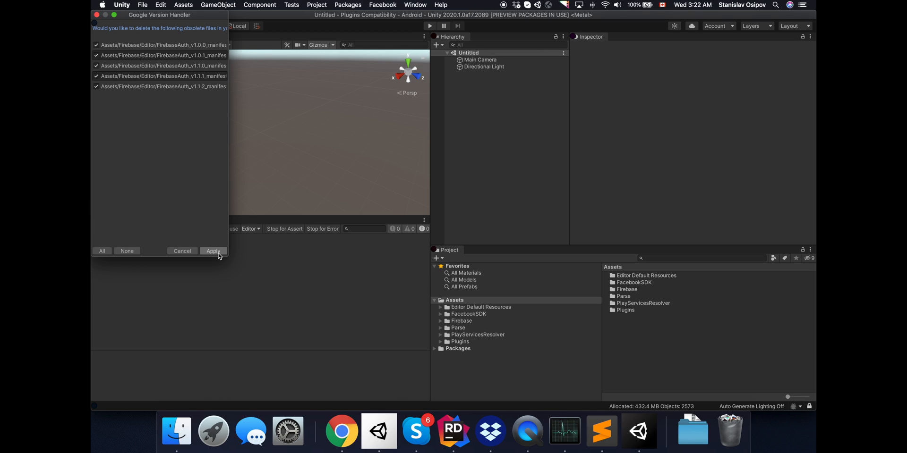
left_click(214, 251)
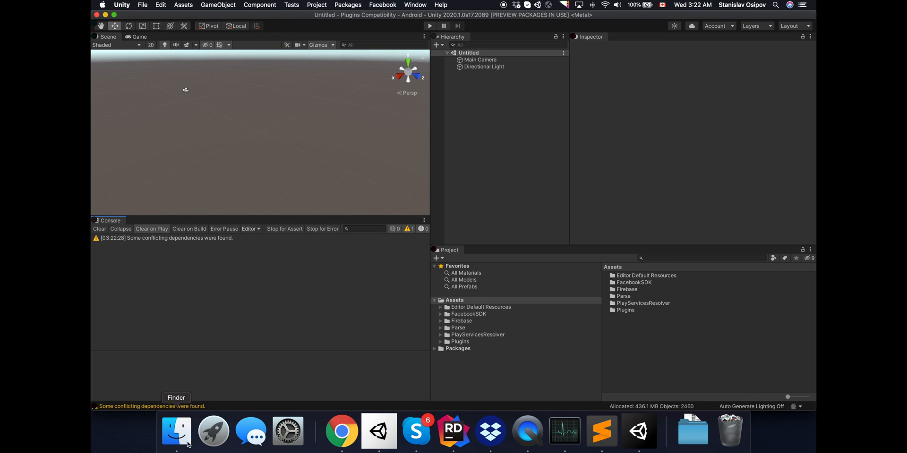
- Import FirebaseAnalytics.unitypackage and delete its obsolete manifest files via Google Version Handler
left_click(175, 432)
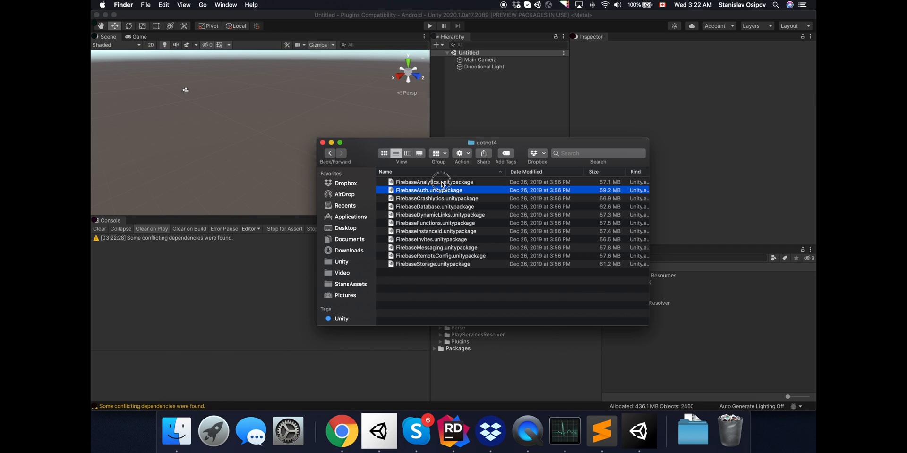
double_click(441, 181)
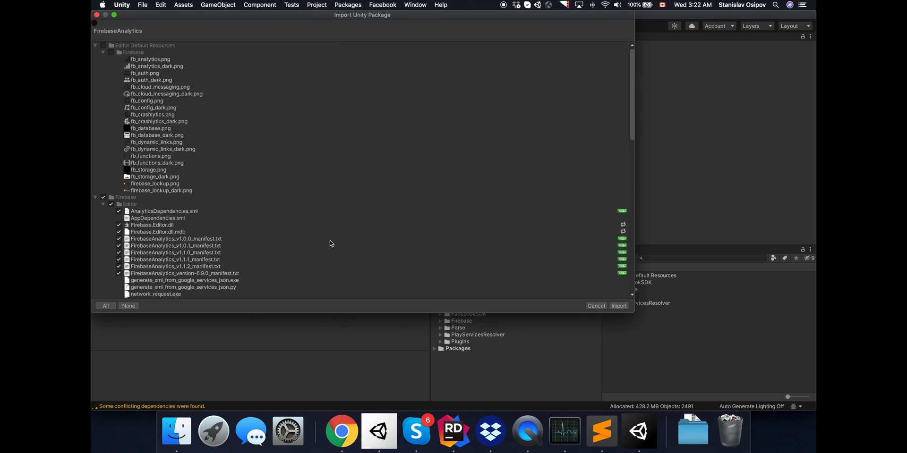
left_click(618, 306)
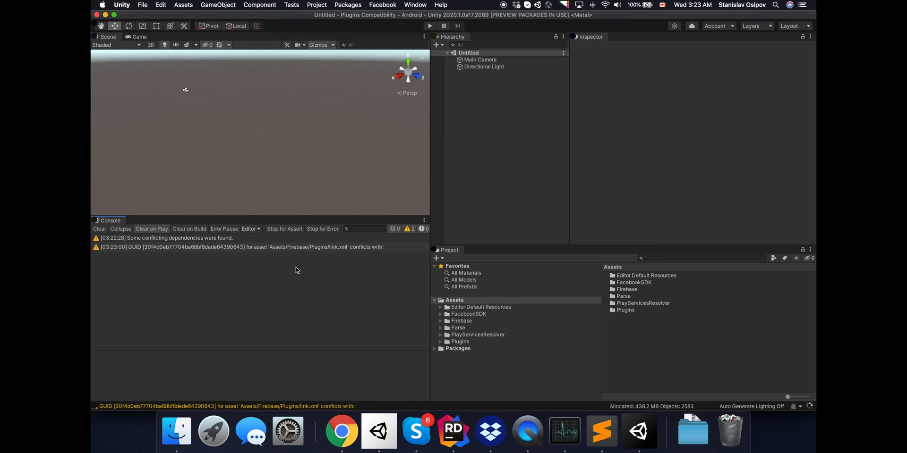
mouse_move(286, 253)
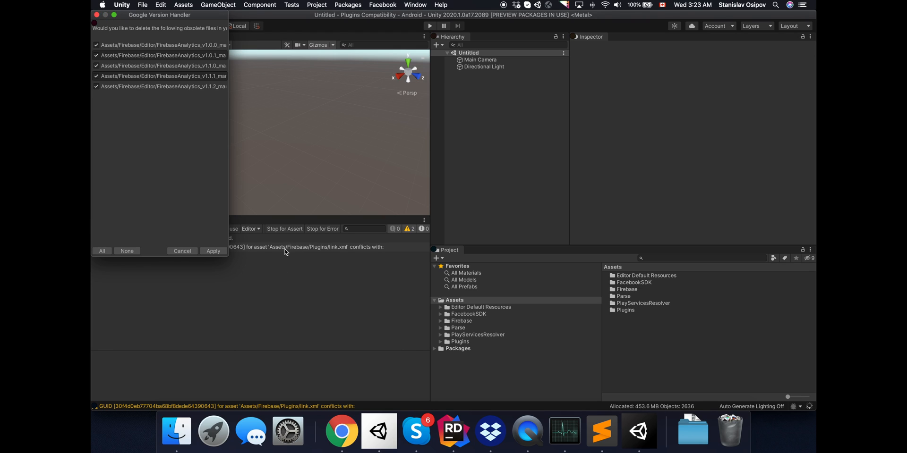
left_click(213, 251)
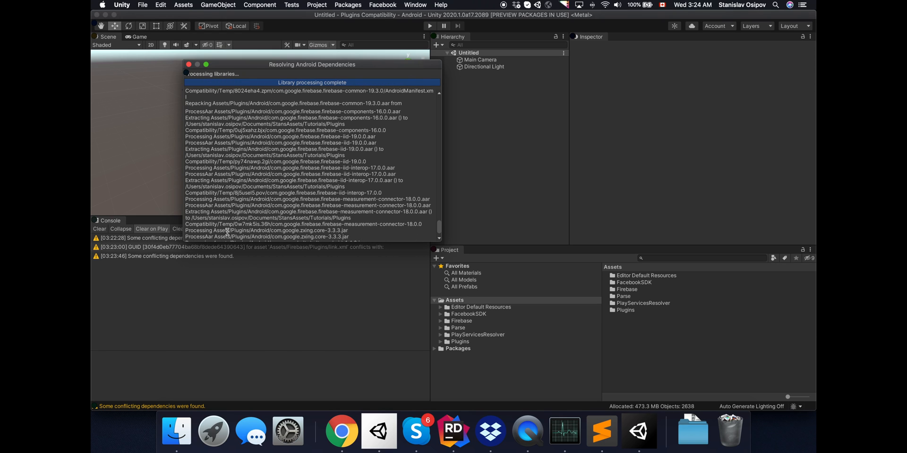
- Build the Android app from Build Settings, then return from Chrome to the Unity editor
left_click(140, 6)
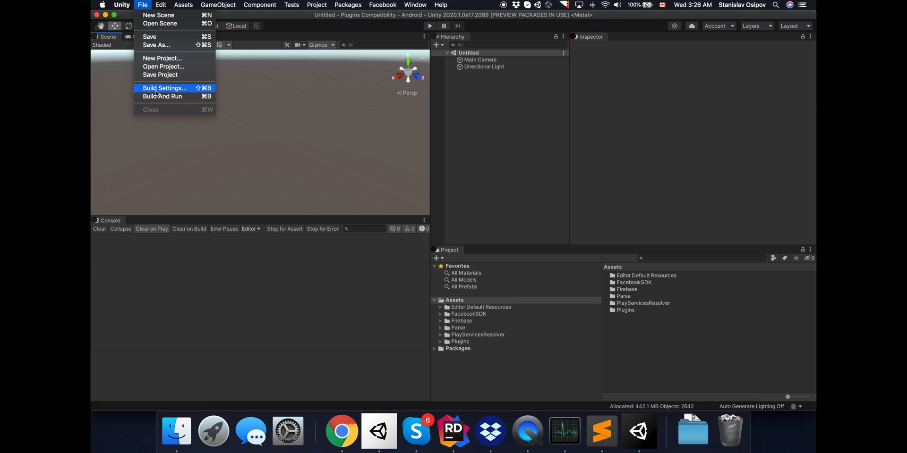
left_click(164, 89)
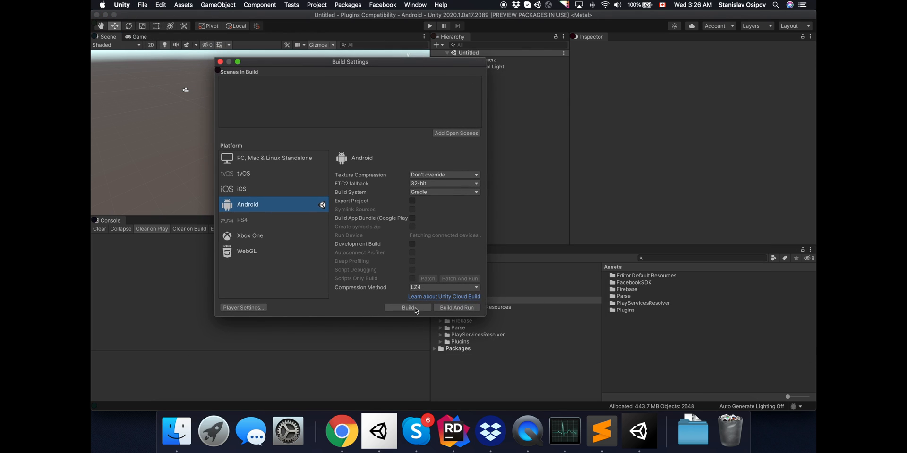
left_click(408, 308)
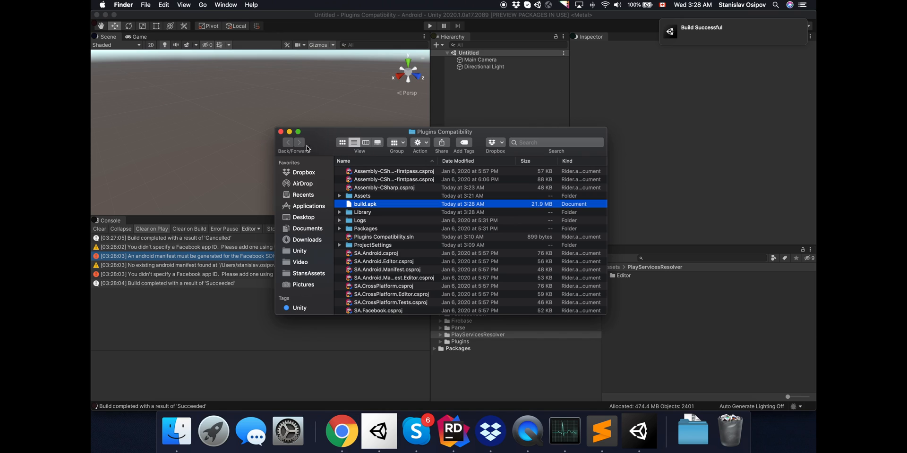
left_click(281, 131)
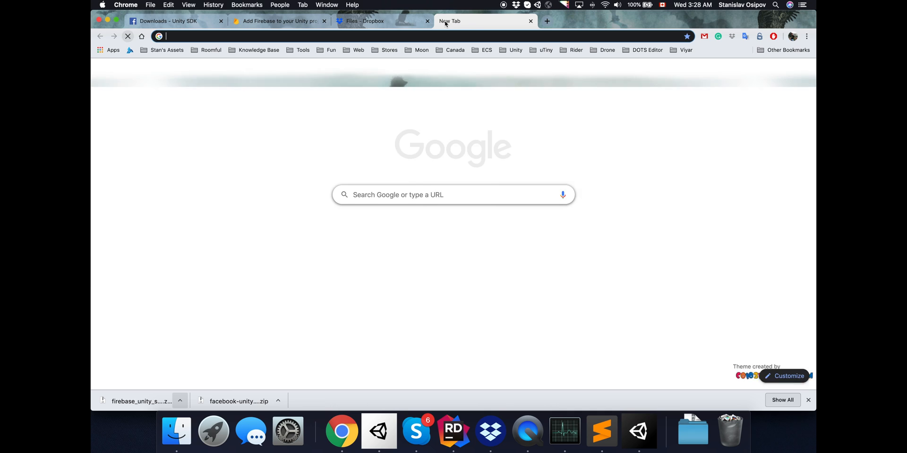
type("developer")
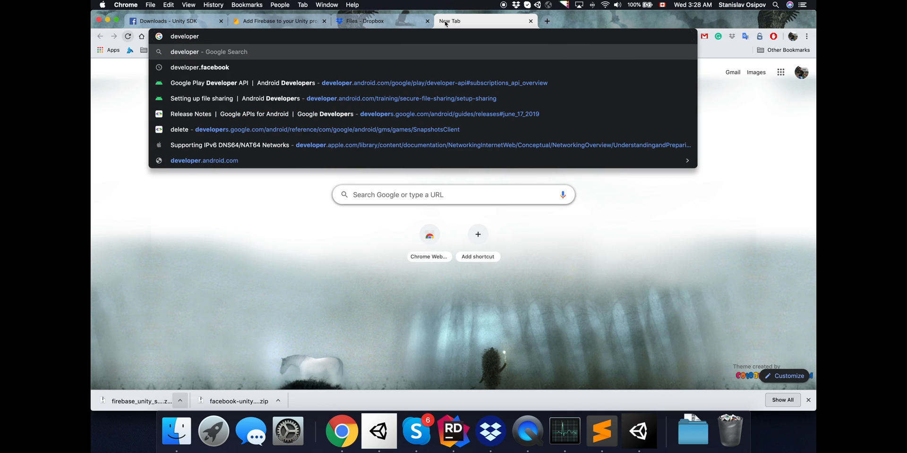
left_click(199, 67)
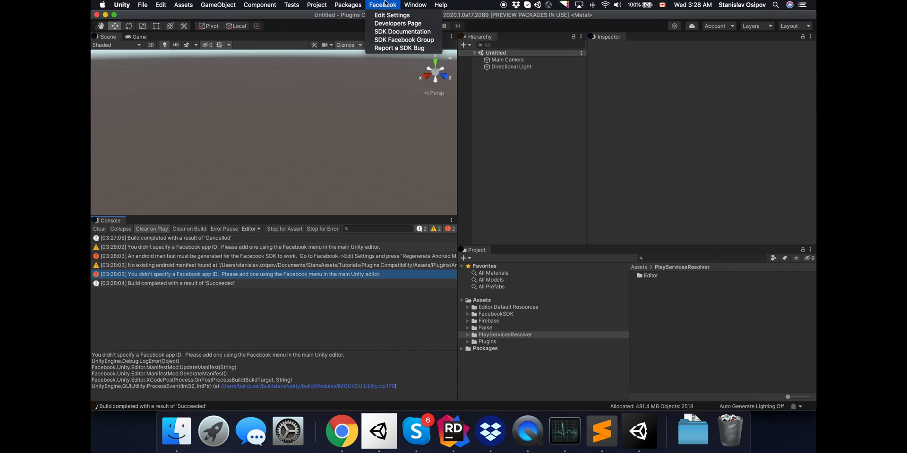
- Open Facebook Edit Settings, then import ultimate_mobile_2020.1.unityPackage from the UM folder
left_click(390, 15)
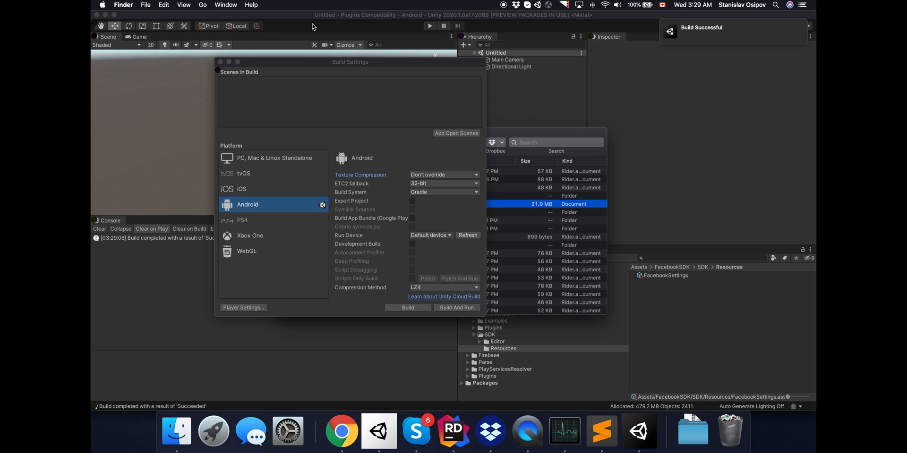
left_click(226, 62)
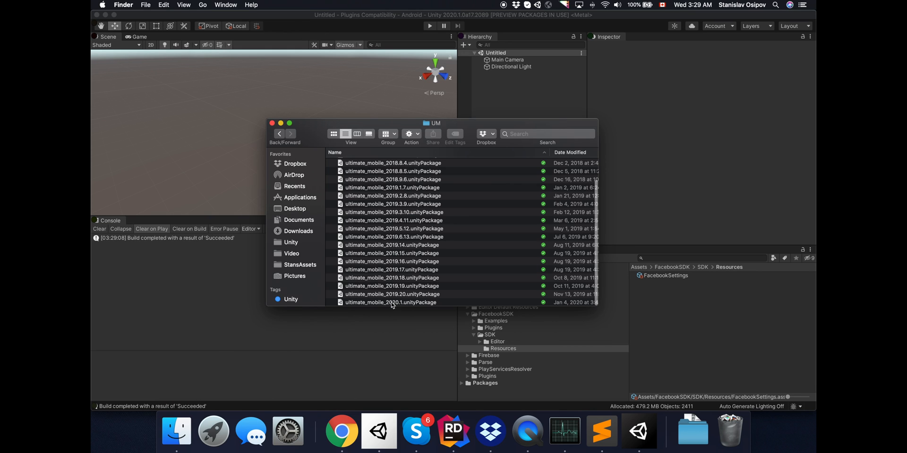
double_click(391, 303)
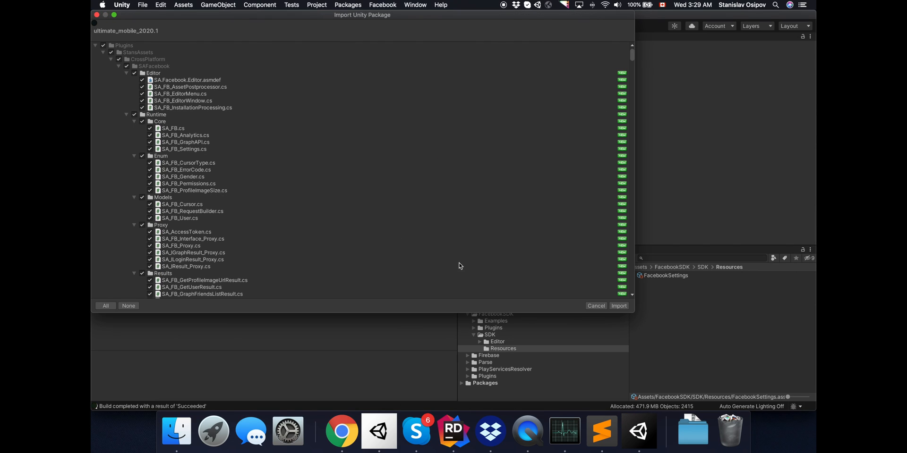
left_click(619, 306)
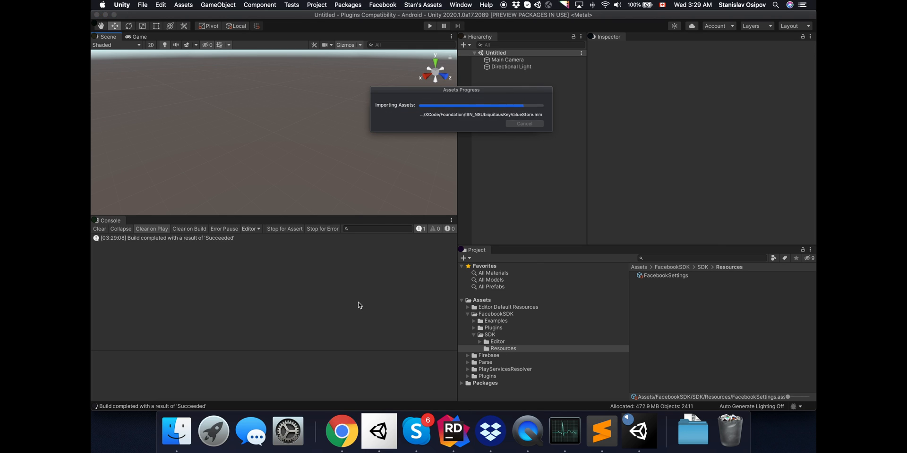
left_click(423, 4)
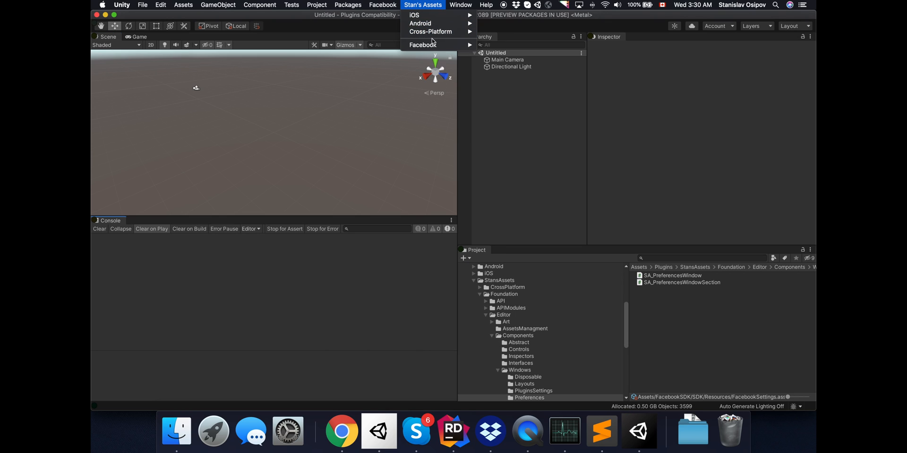
mouse_move(431, 32)
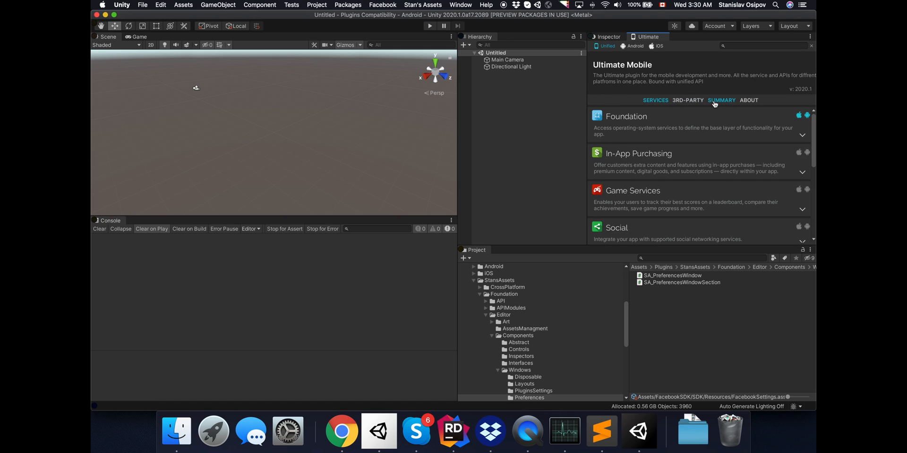
- In Ultimate Mobile's 3rd-Party services, enable Firebase with Analytics support
left_click(621, 114)
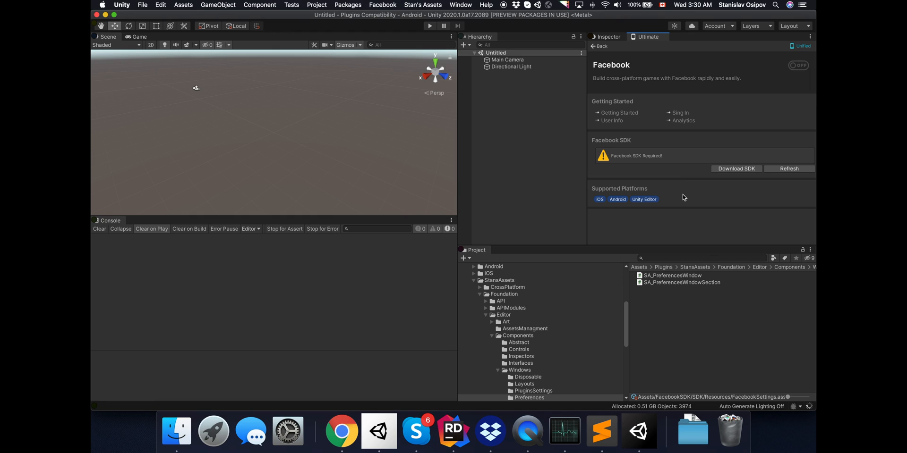
mouse_move(693, 164)
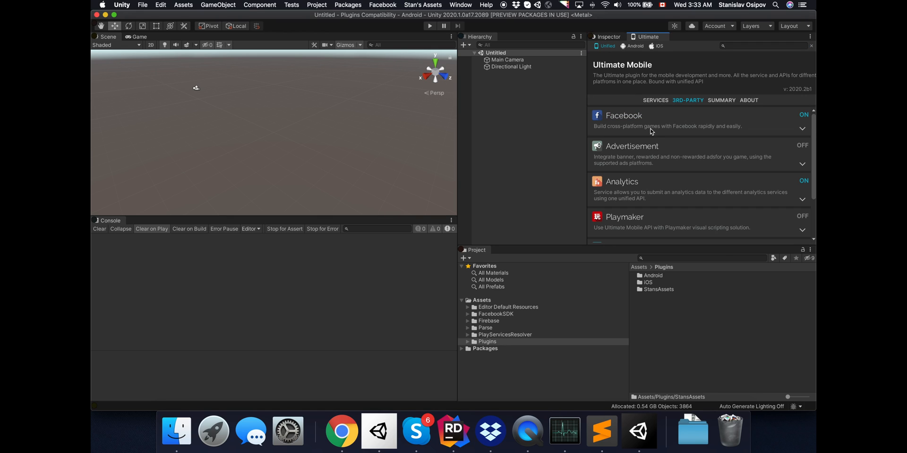
scroll("down", 3)
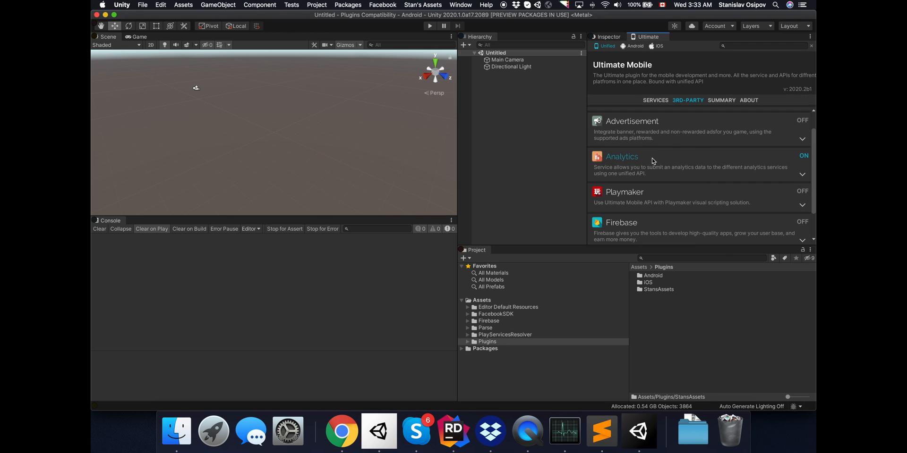
left_click(621, 223)
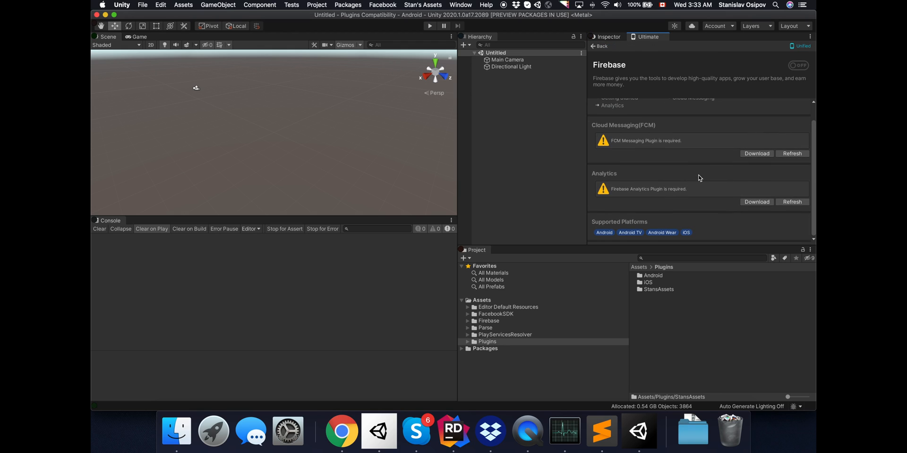
mouse_move(659, 202)
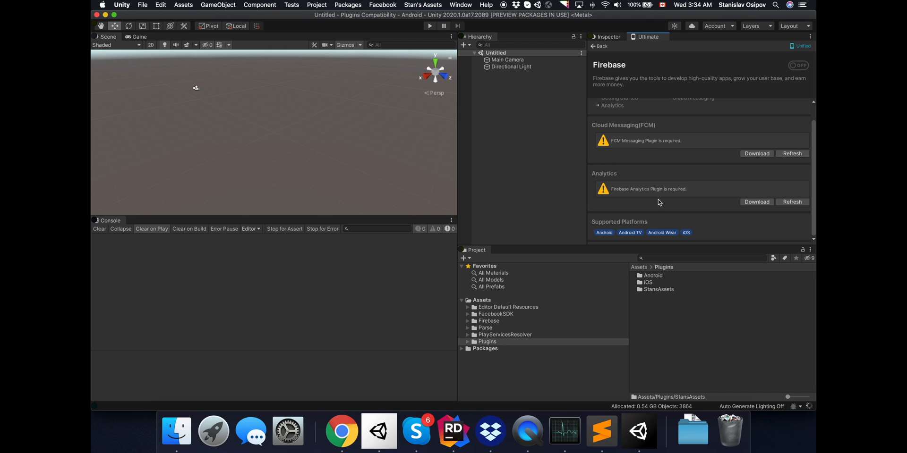
left_click(795, 66)
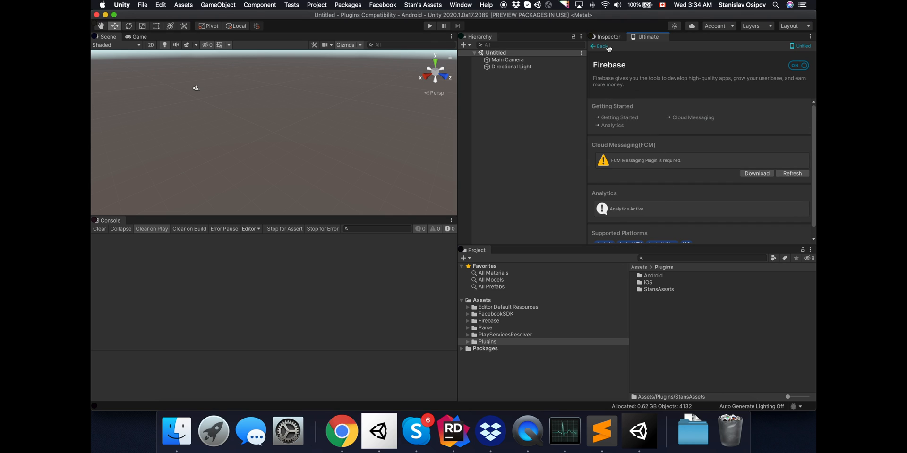
- In Android Native settings, refresh detection of the Unity Jar Resolver
left_click(601, 45)
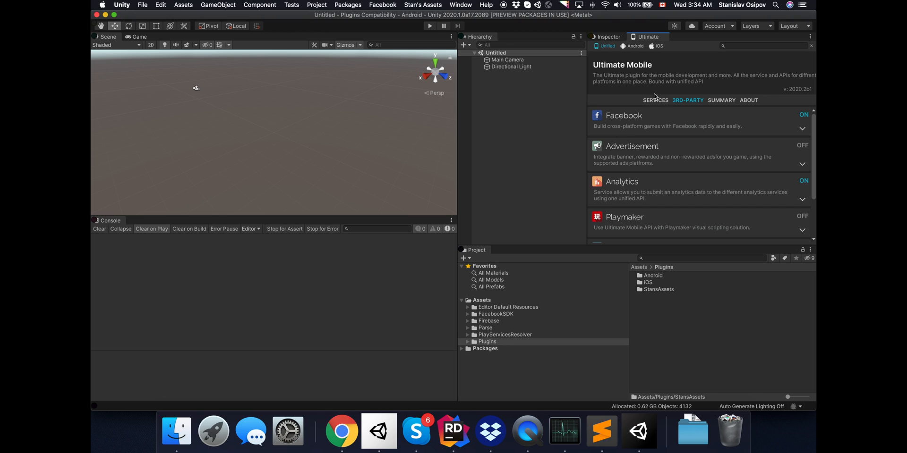
left_click(631, 45)
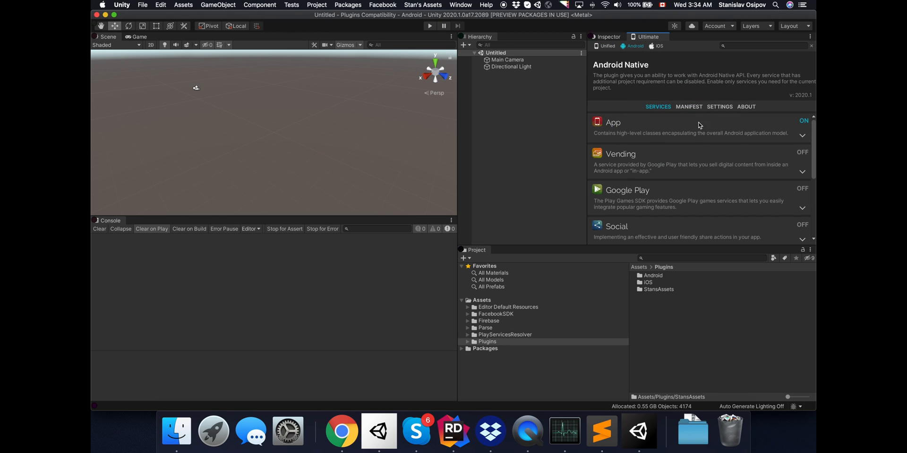
left_click(720, 106)
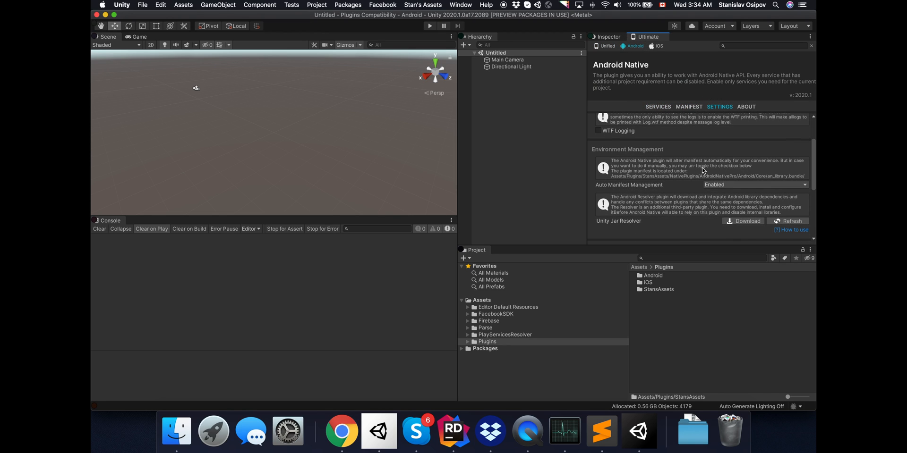
scroll("down", 3)
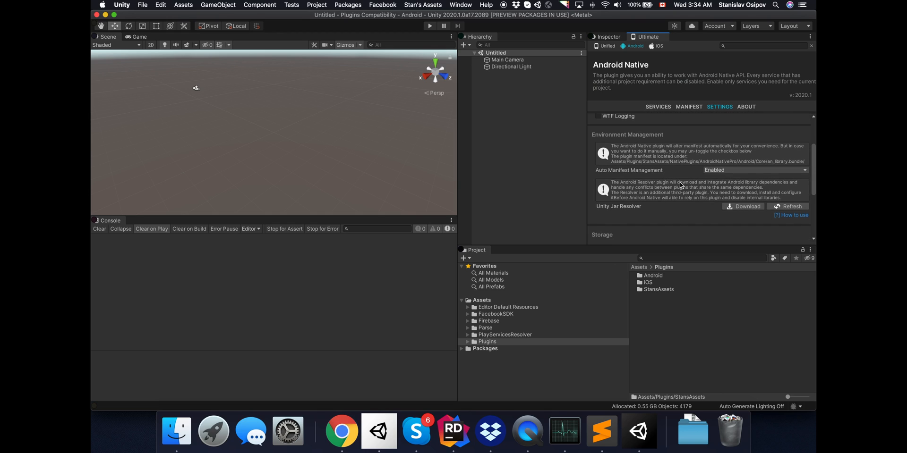
scroll("down", 3)
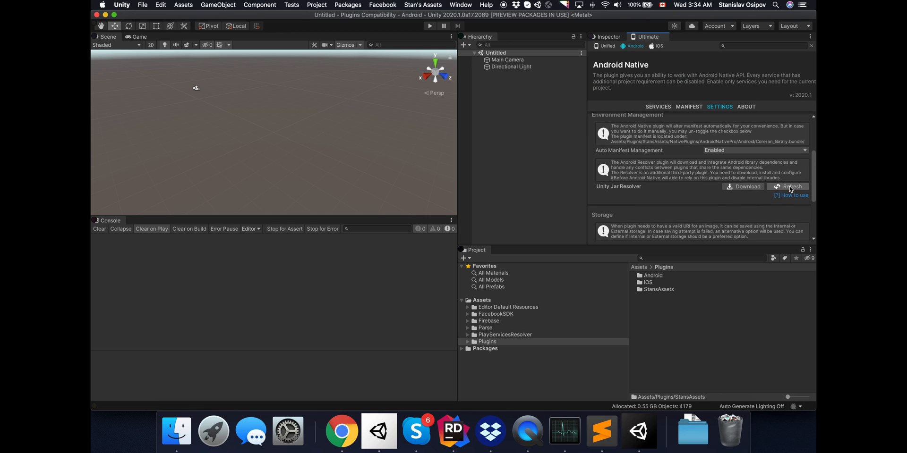
left_click(789, 187)
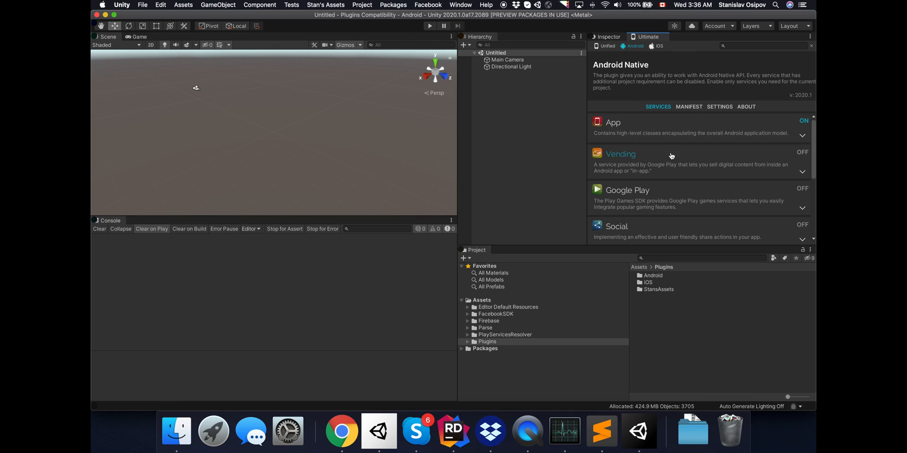
- Switch on the Vending and Google Play services in Android Native
left_click(621, 154)
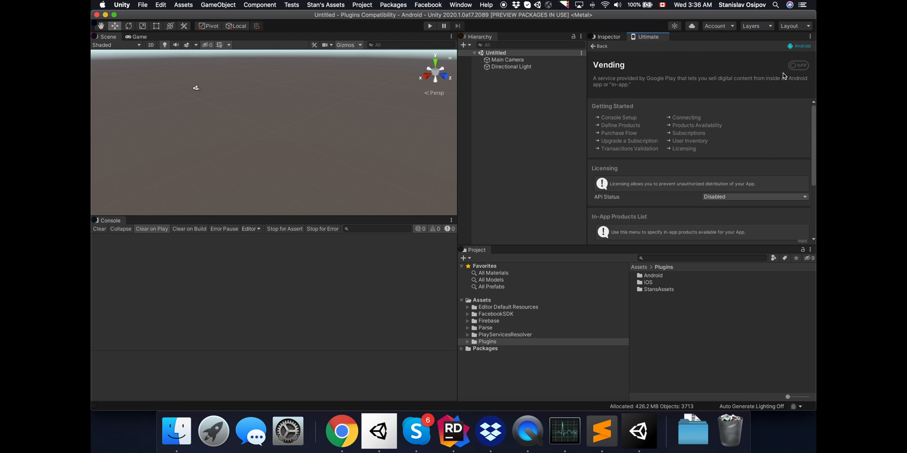
left_click(599, 46)
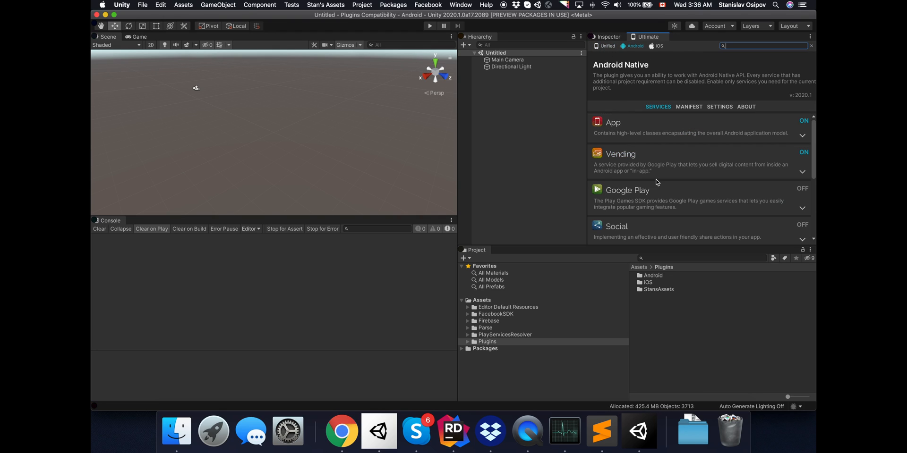
left_click(627, 190)
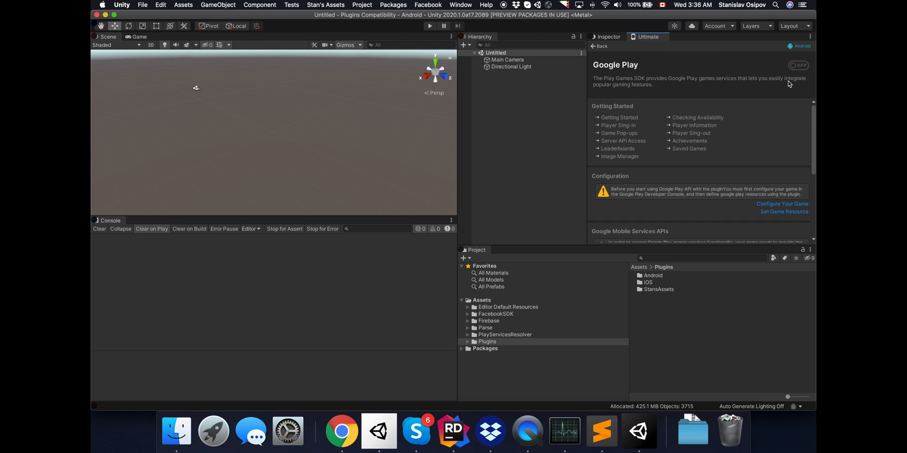
left_click(801, 65)
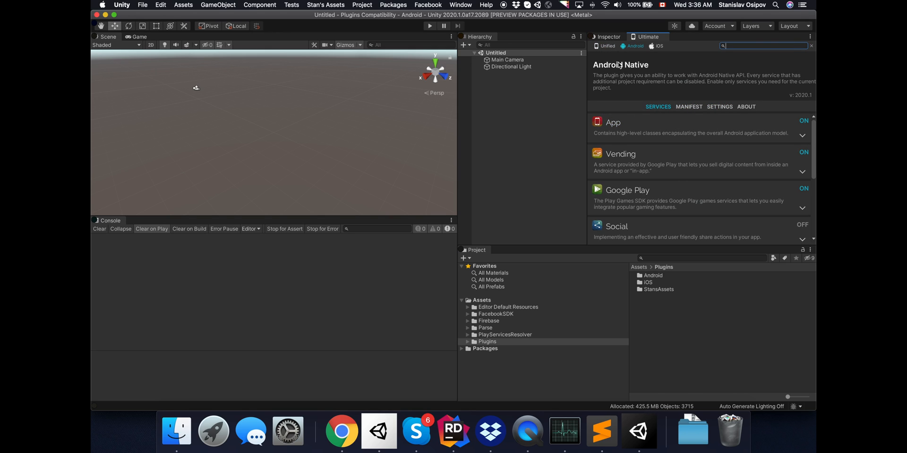
- Run the Android Resolver on the project's libraries, which reports conflicting dependencies
left_click(720, 106)
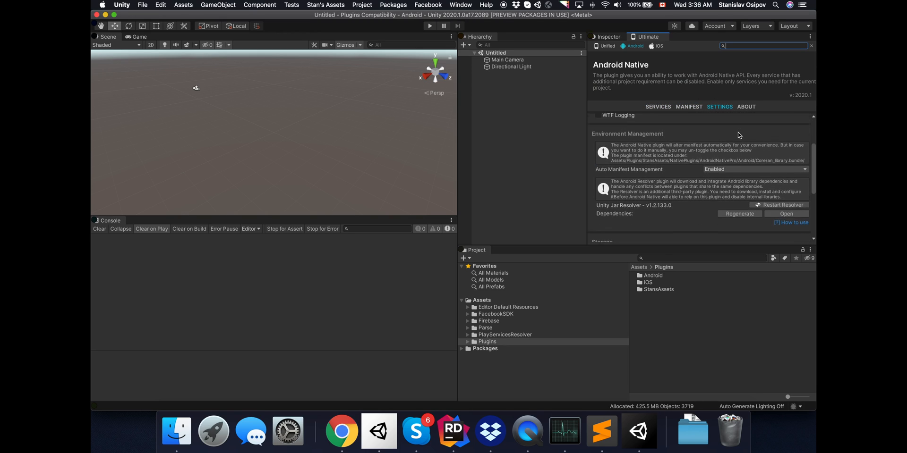
scroll("down", 3)
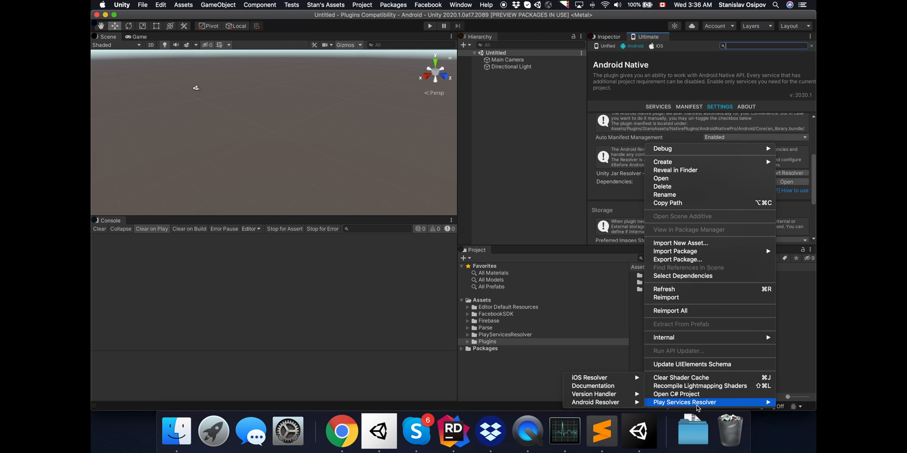
mouse_move(633, 340)
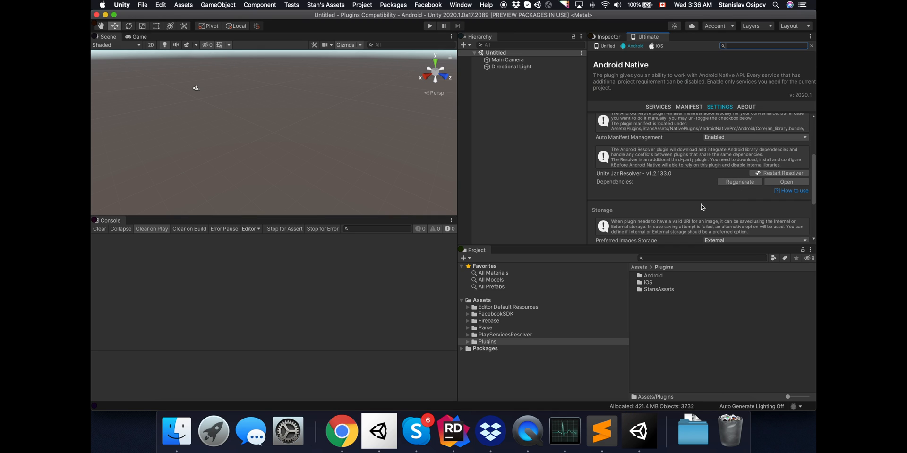
left_click(782, 173)
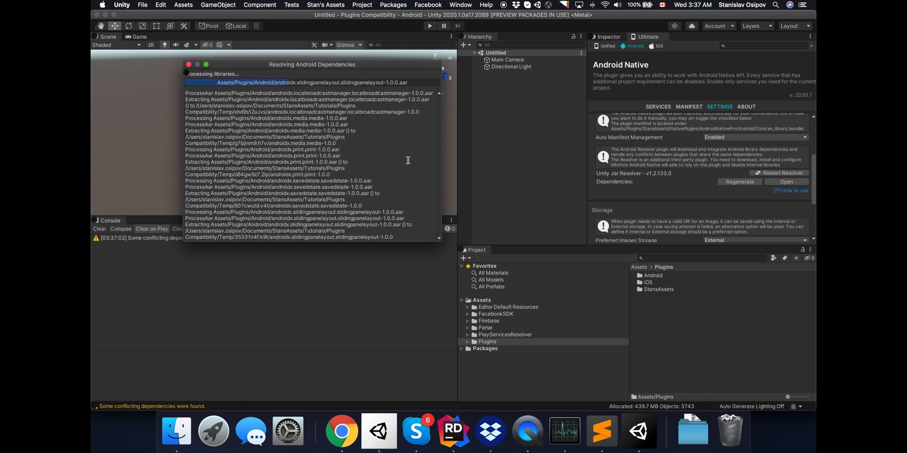
left_click(145, 6)
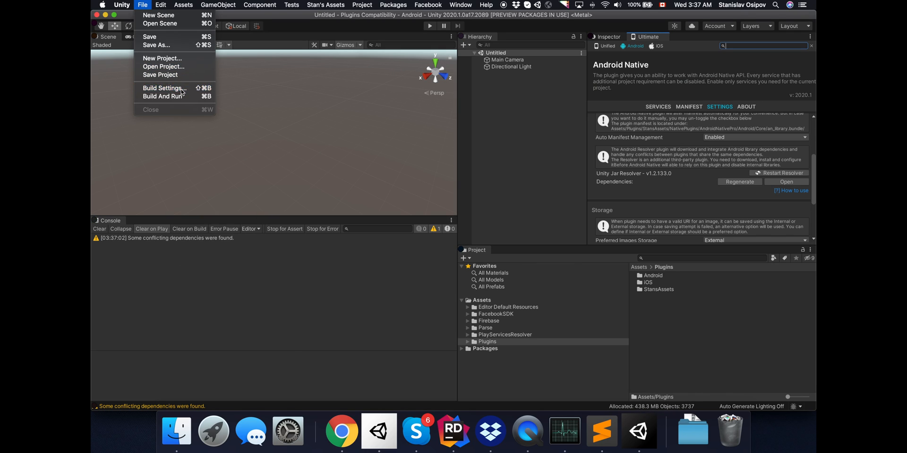
- Build the Android APK over build.apk and dismiss the Gradle missing app_id resource error
left_click(165, 89)
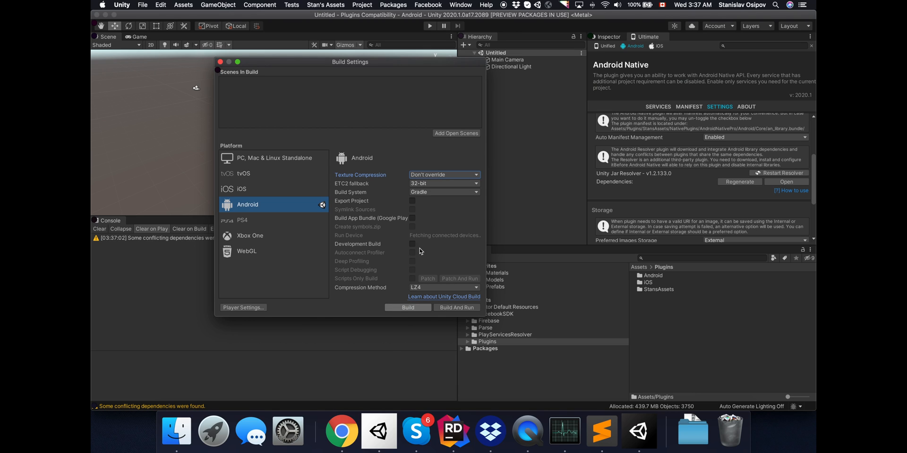
left_click(408, 308)
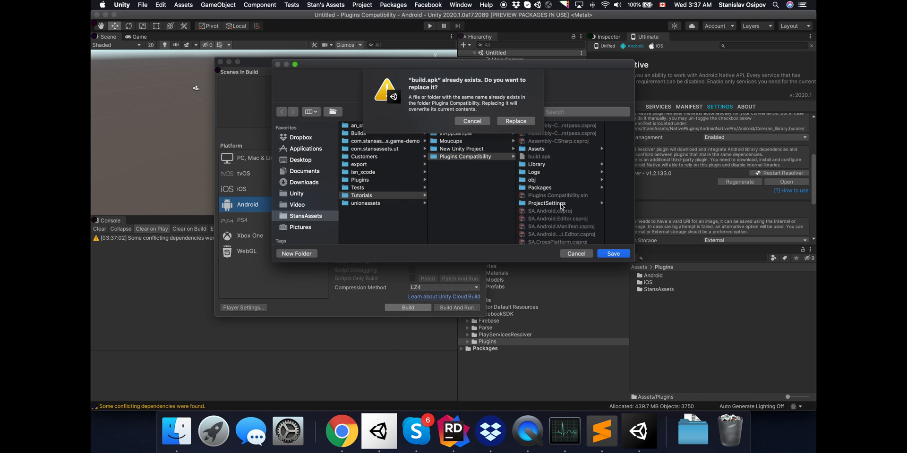
left_click(516, 121)
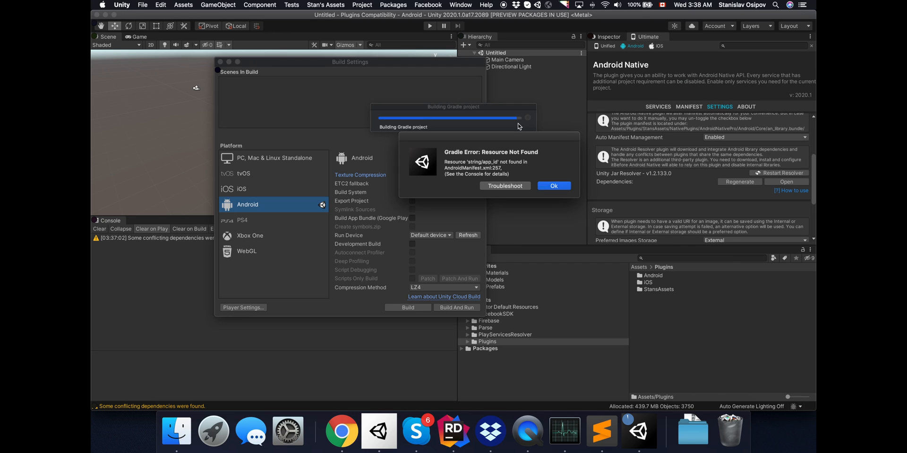
left_click(554, 185)
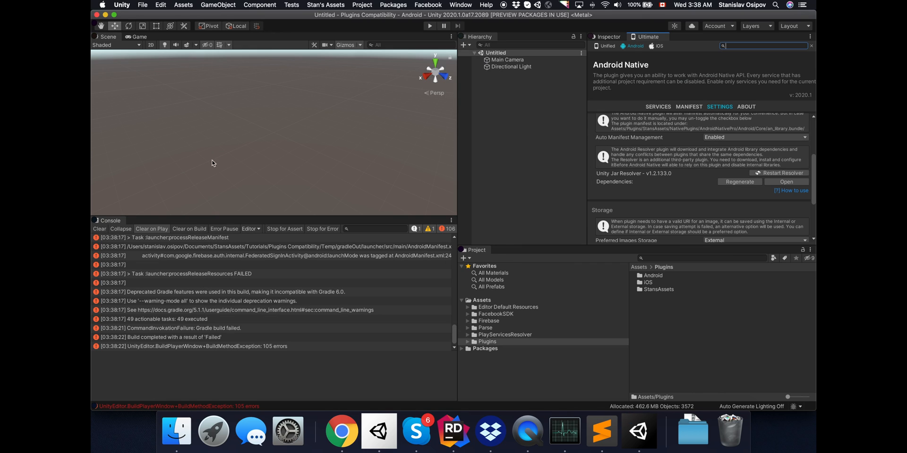
- Clear the console errors and bring up the Google Play service page
left_click(99, 228)
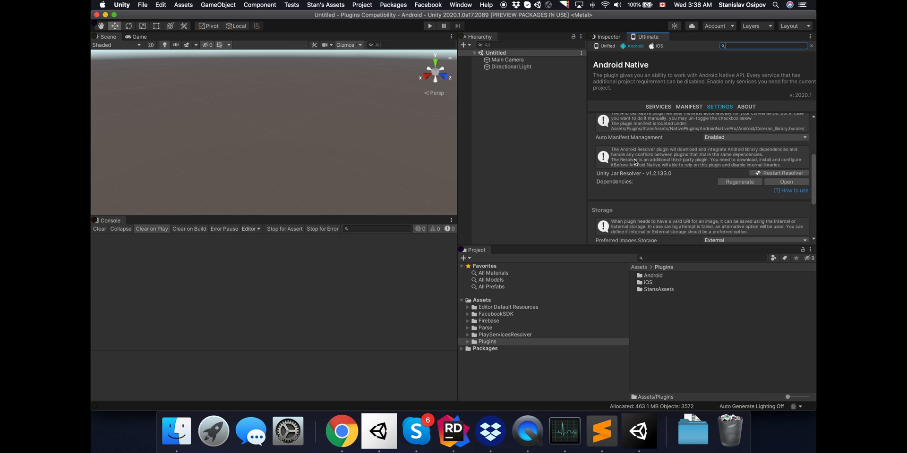
left_click(658, 105)
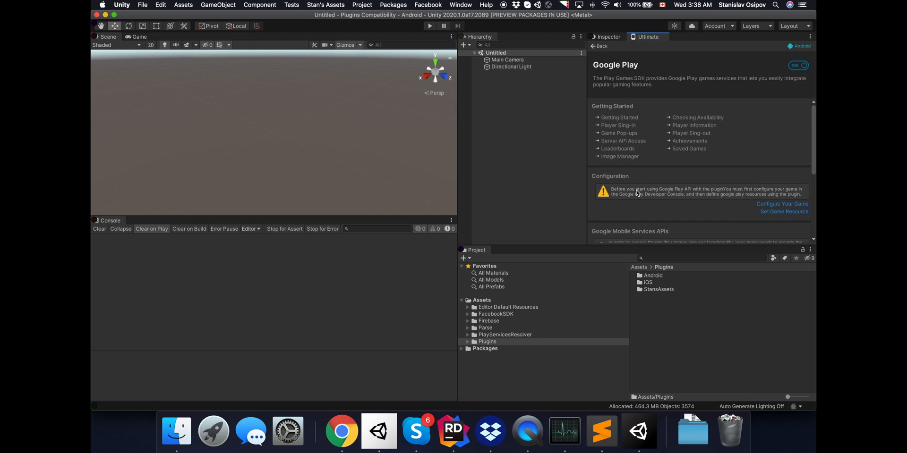
mouse_move(723, 200)
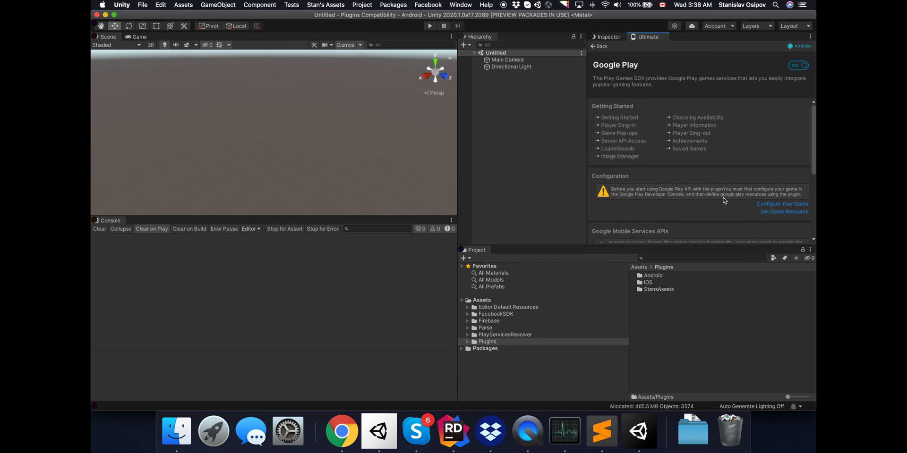
mouse_move(625, 121)
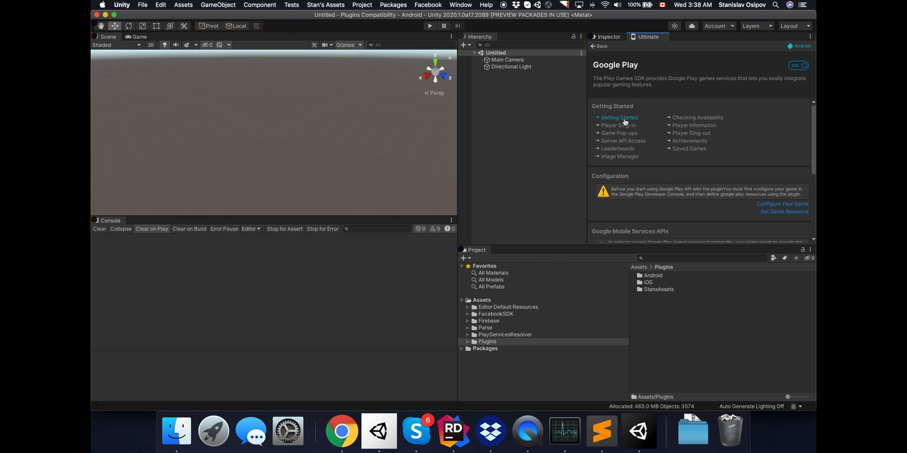
- Switch from Unity's Google Play configuration warning to a new Chrome tab
left_click(341, 432)
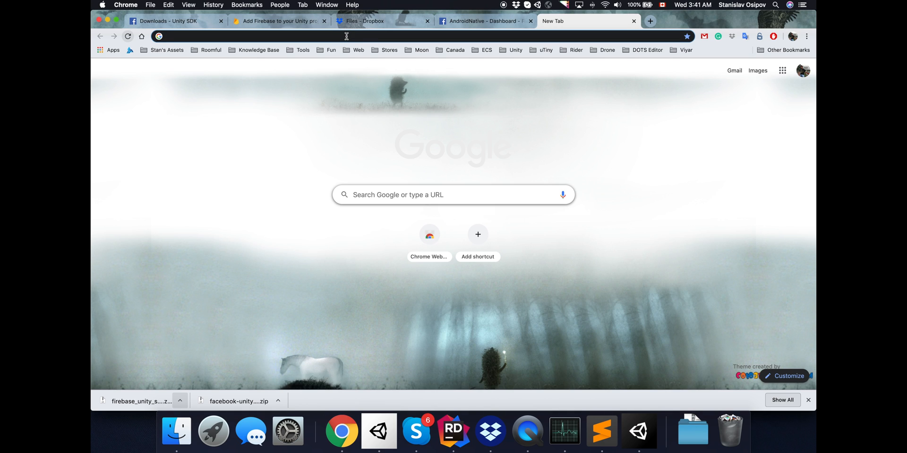
- Find Google Play Console, go to Android Native Pro GS achievements and get its Android resources XML
type("google play console")
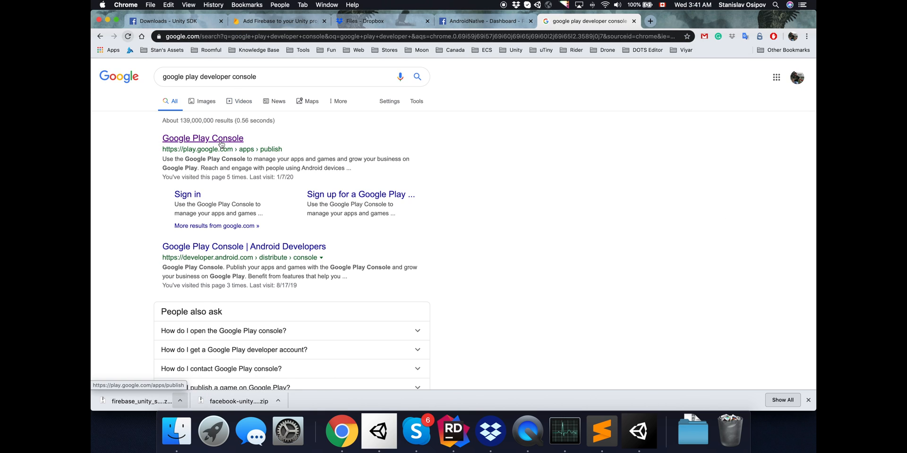
left_click(202, 138)
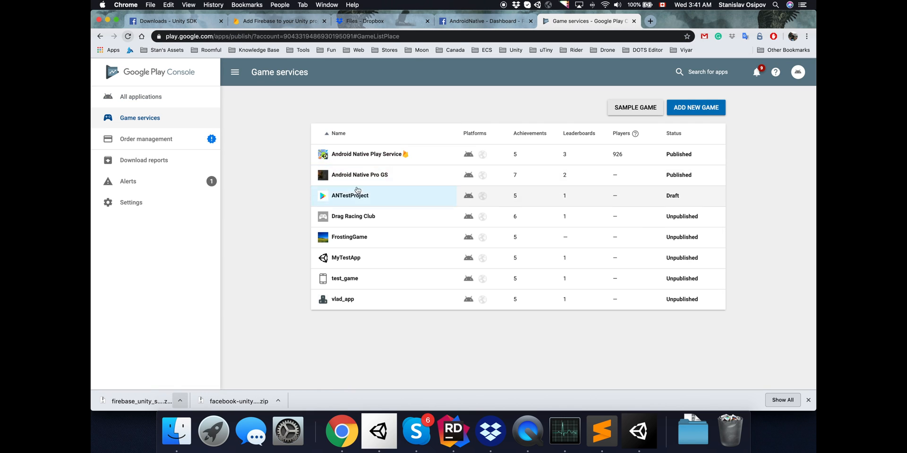
left_click(359, 175)
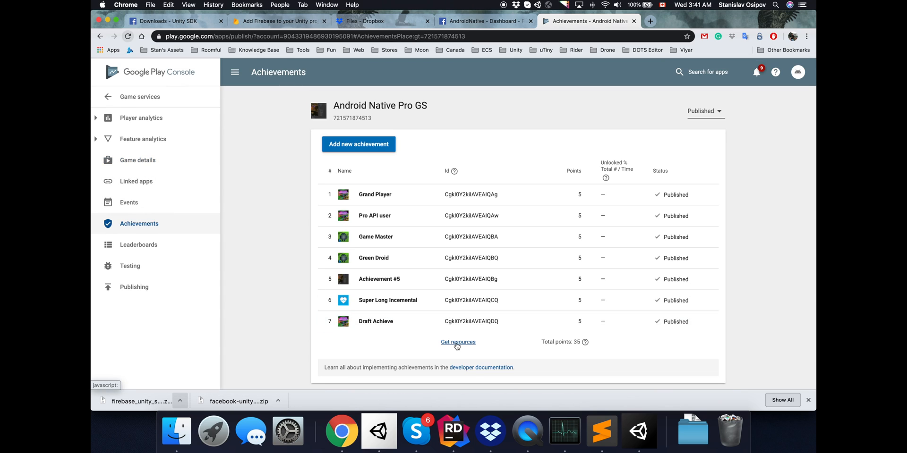
left_click(458, 342)
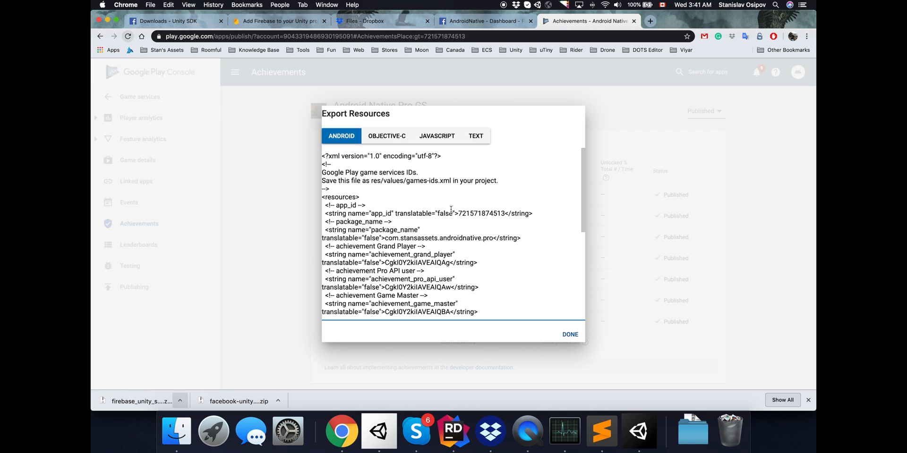
mouse_move(639, 440)
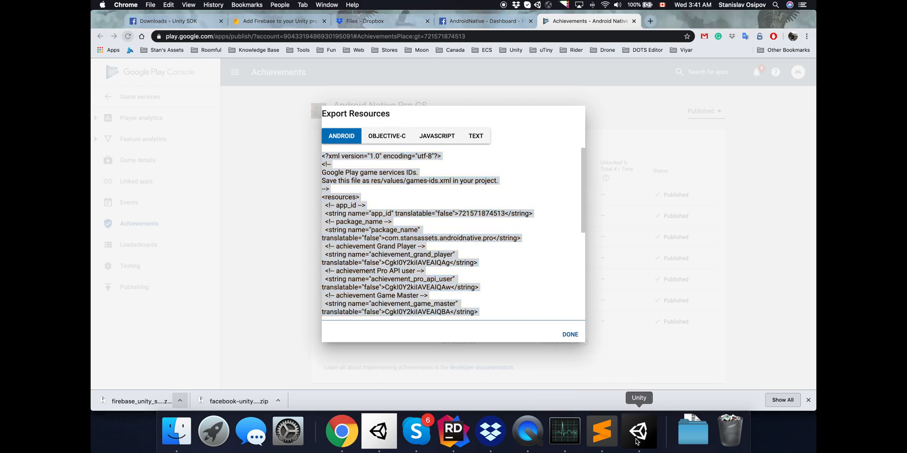
- Paste the Play Console resources XML into Google Play Resources in Unity and save it
left_click(638, 433)
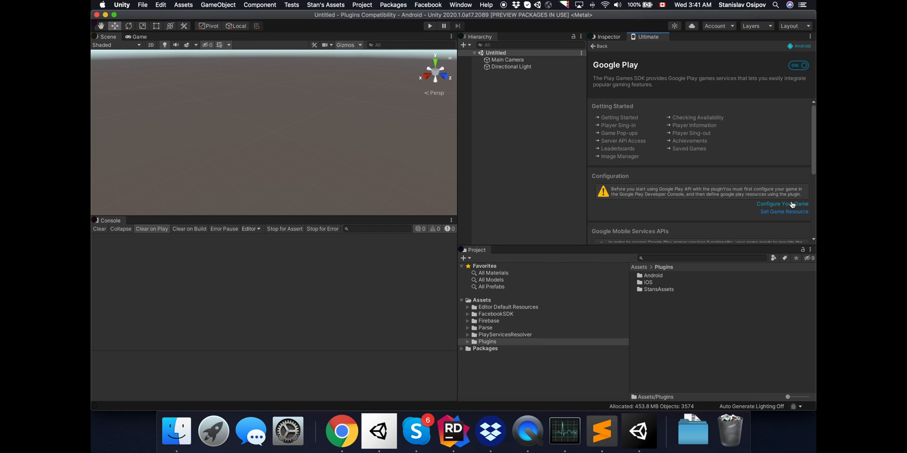
left_click(784, 212)
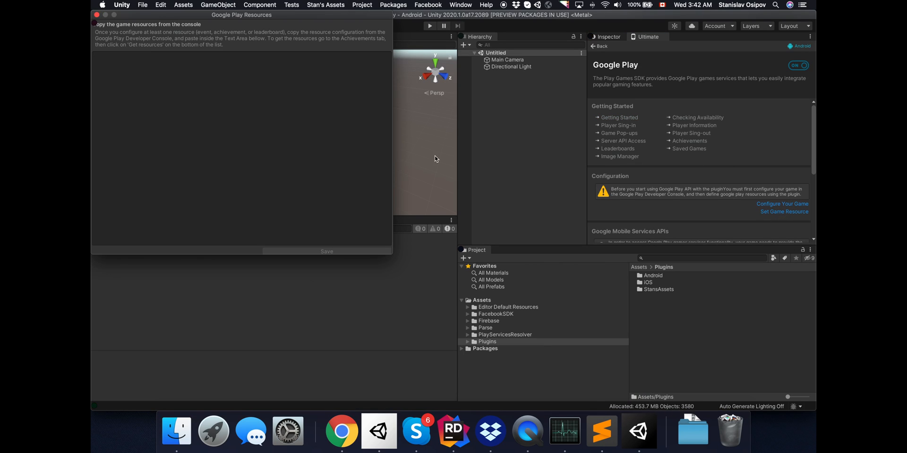
type("<?xml version=\"1.0\" encoding=\"utf-8\"?>...")
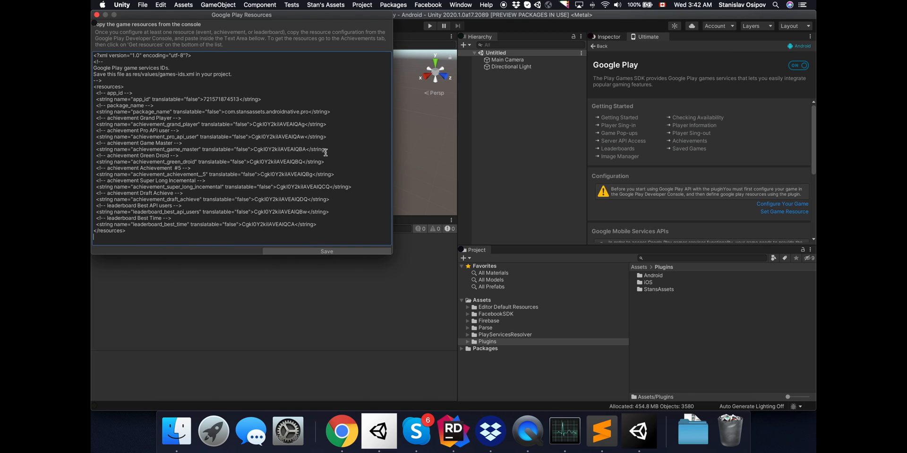
left_click(327, 251)
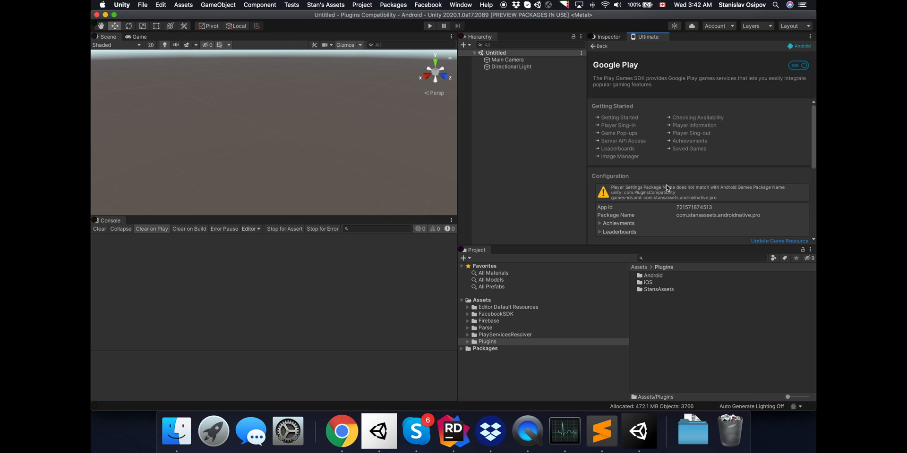
mouse_move(676, 199)
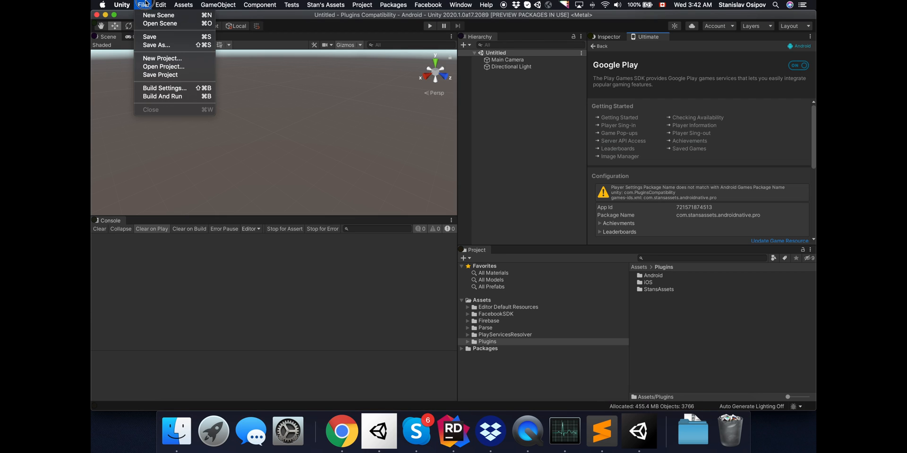
- Run Android dependency resolution to completion and close the resolution report
left_click(164, 89)
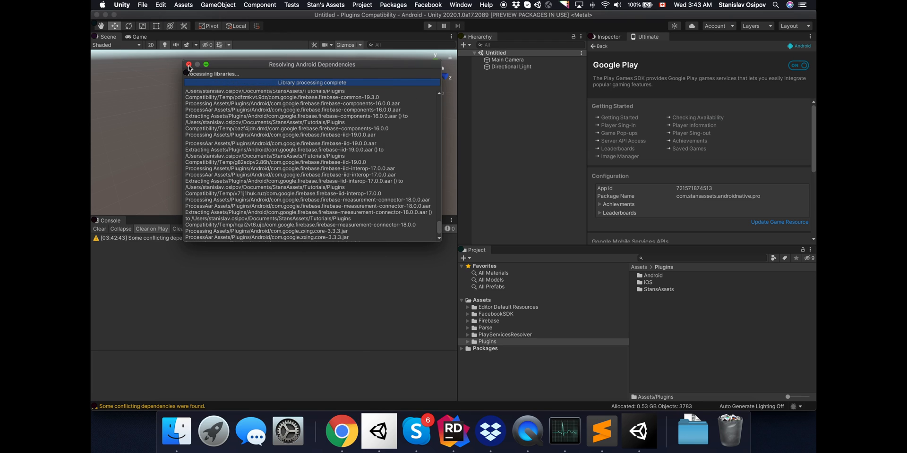
left_click(189, 65)
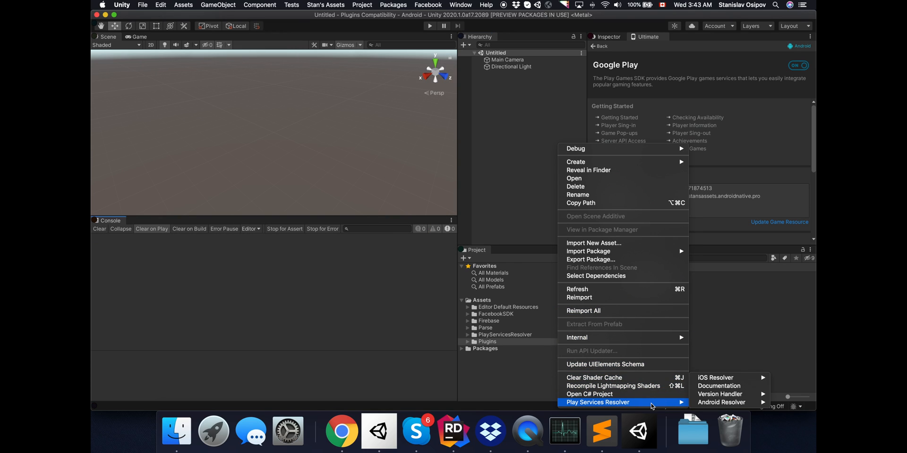
mouse_move(729, 402)
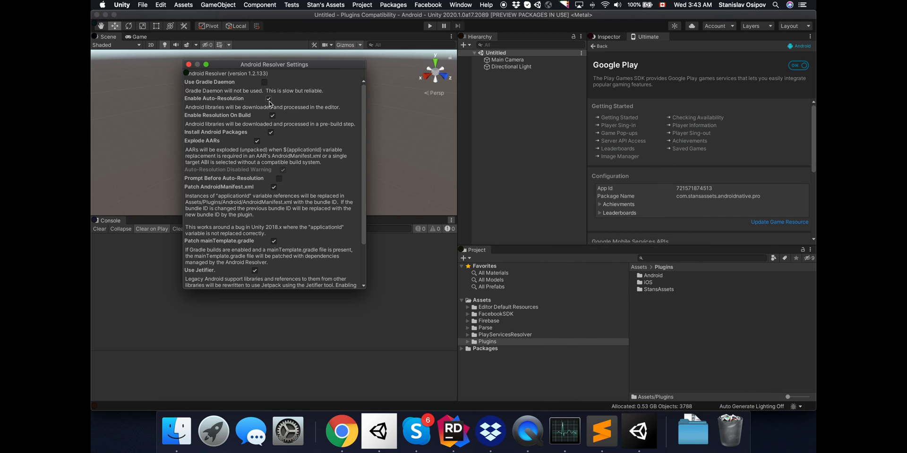
- Review the Android Resolver settings and bring up Build Settings with Android as platform
left_click(185, 64)
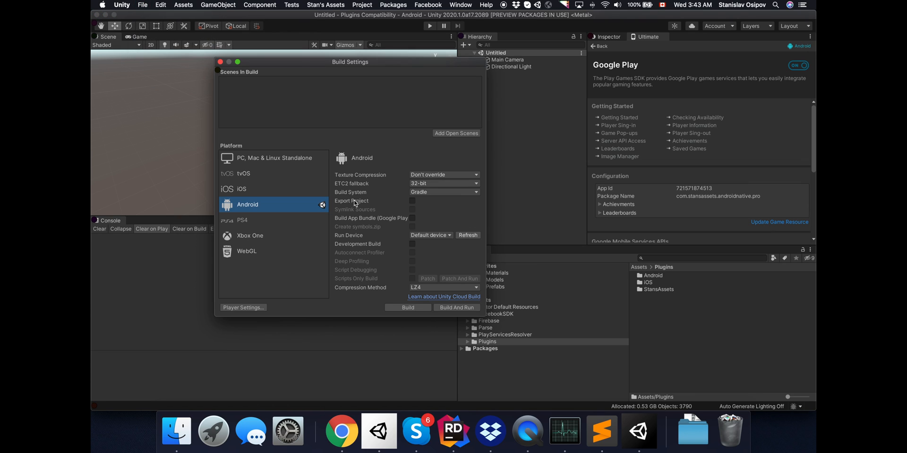
- Start a fresh Android player build and confirm the output file
left_click(408, 308)
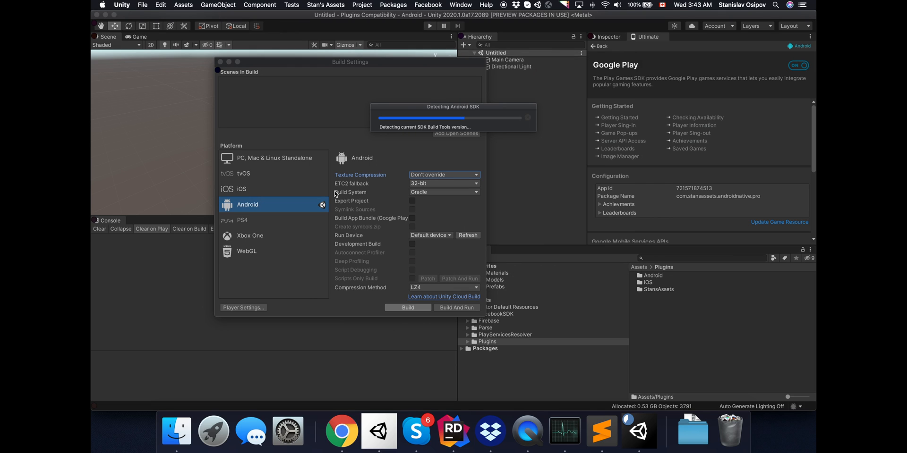
left_click(408, 308)
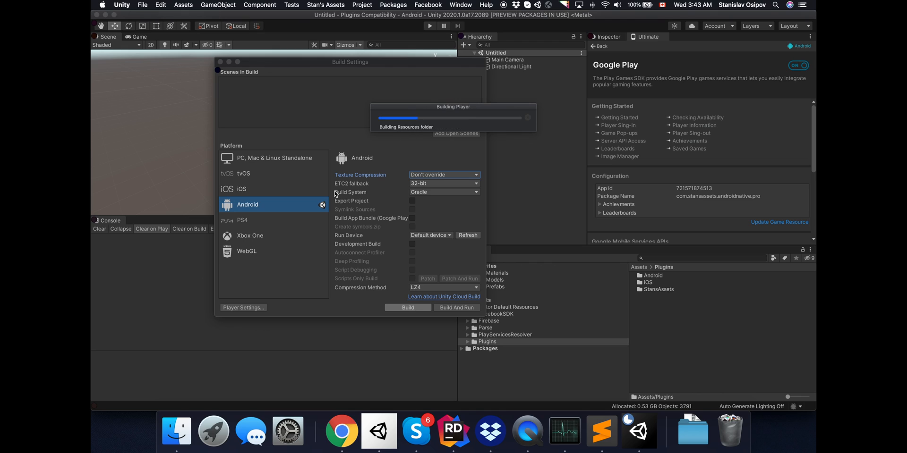